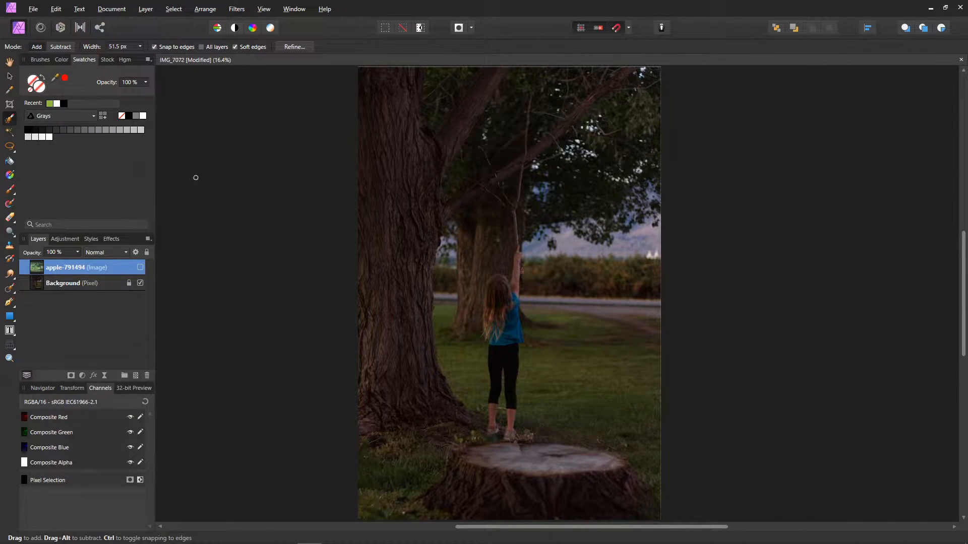
Step: Select the Background photo layer and briefly toggle the apple-791494 layer's visibility on and off
click(63, 282)
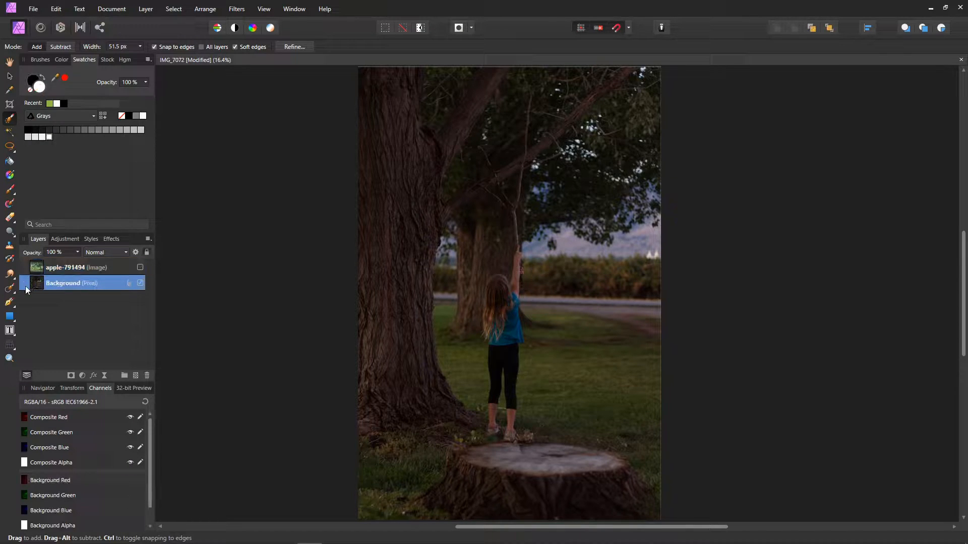
click(140, 267)
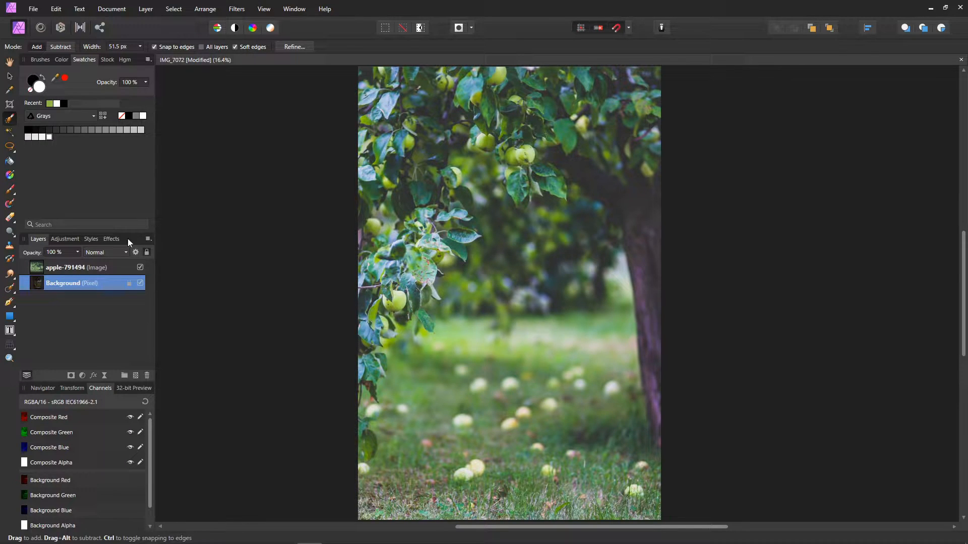
click(139, 266)
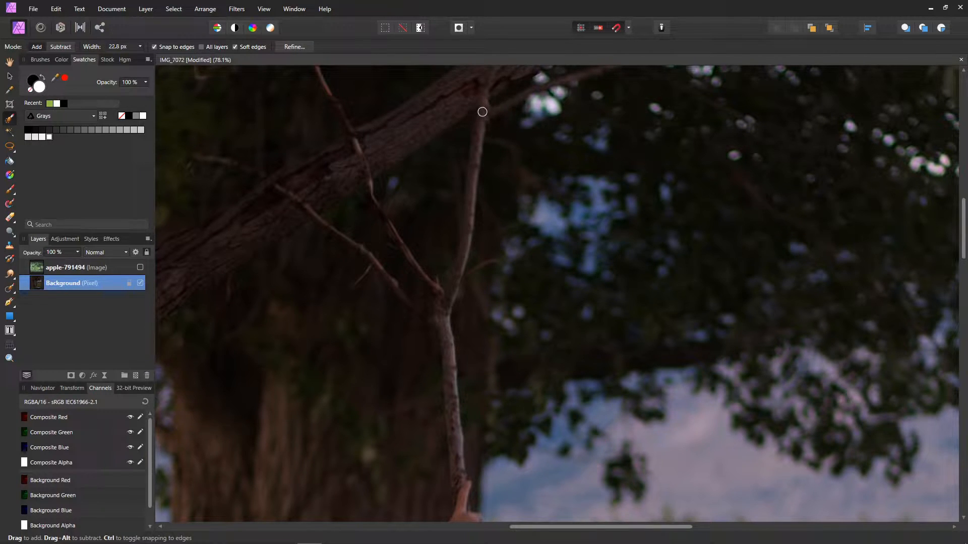
Step: Brush a selection over the girl's stick, raised hand, head, hair and legs
drag(482, 112, 437, 329)
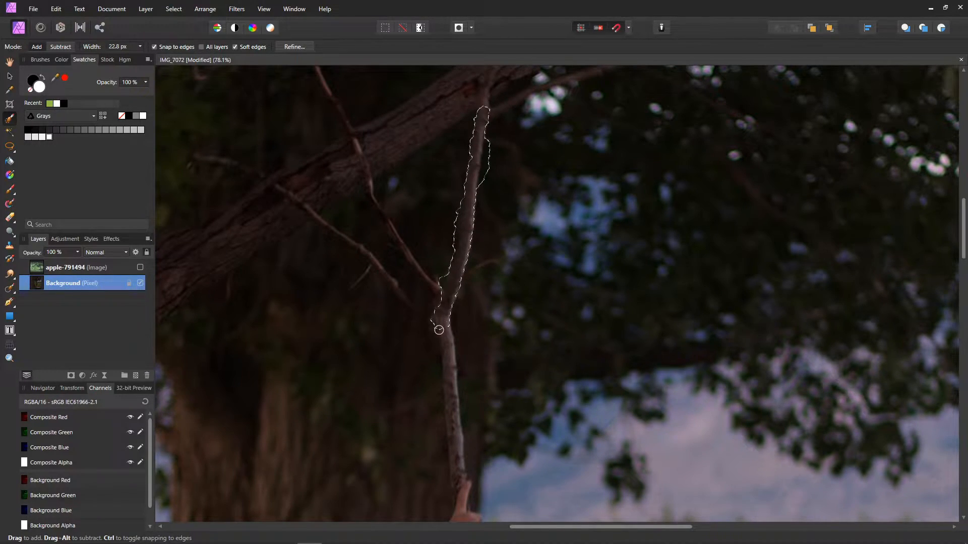
drag(438, 330, 436, 445)
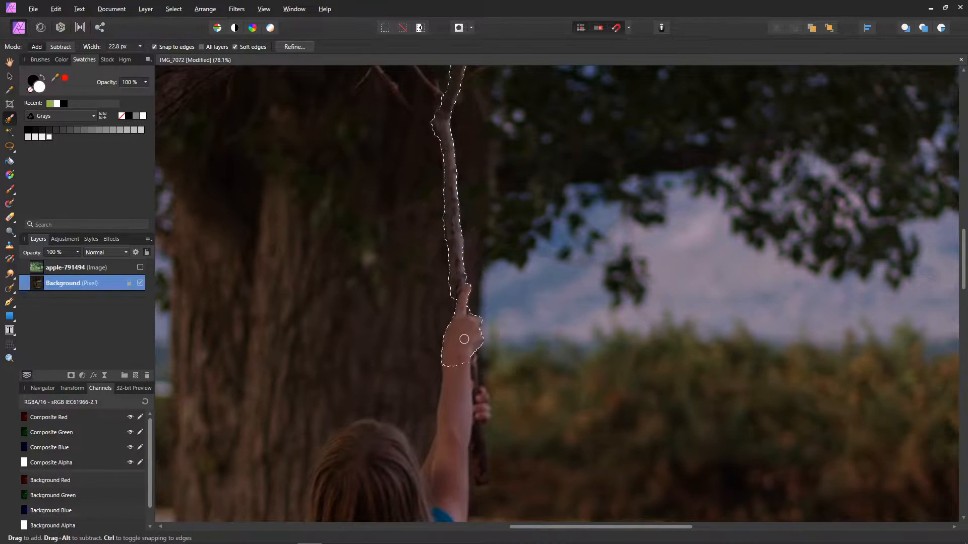
drag(464, 339, 475, 445)
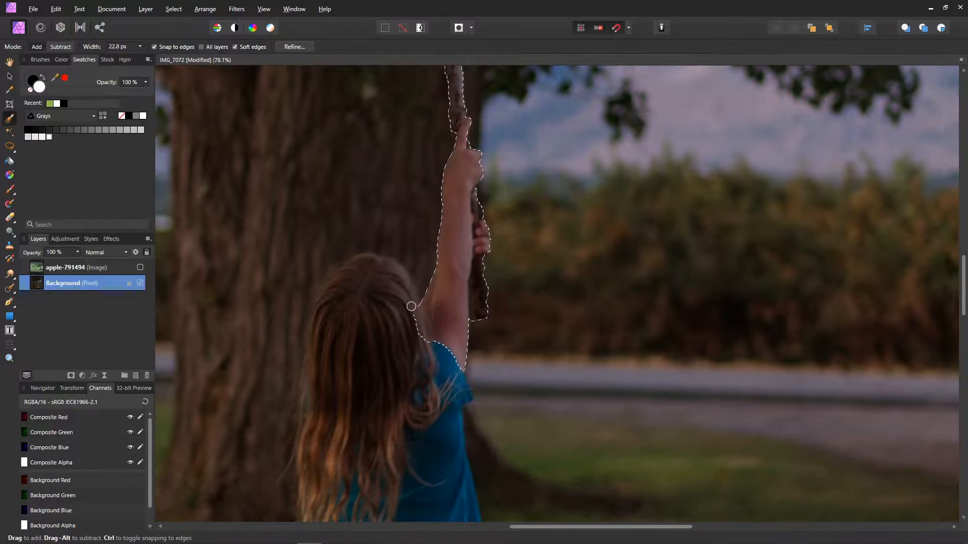
drag(412, 306, 353, 257)
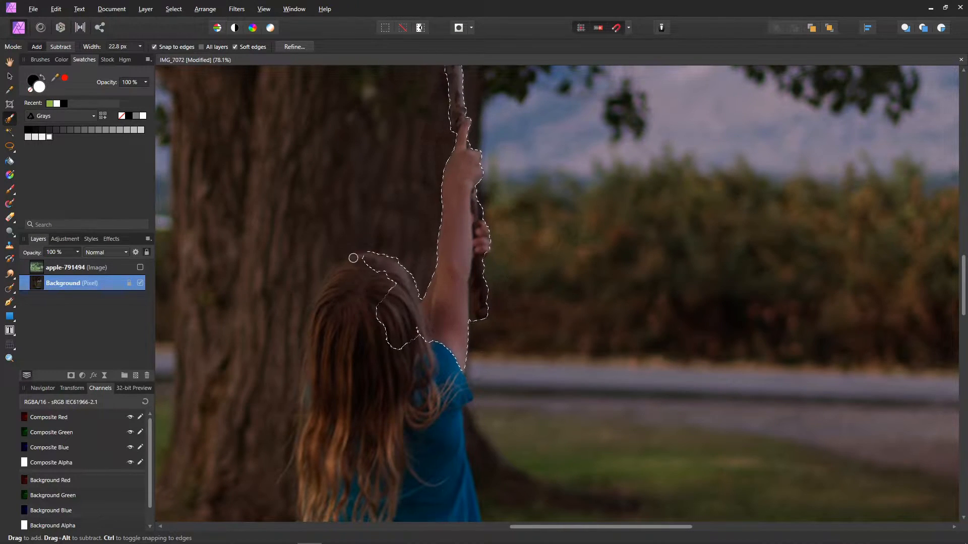
drag(353, 258, 400, 344)
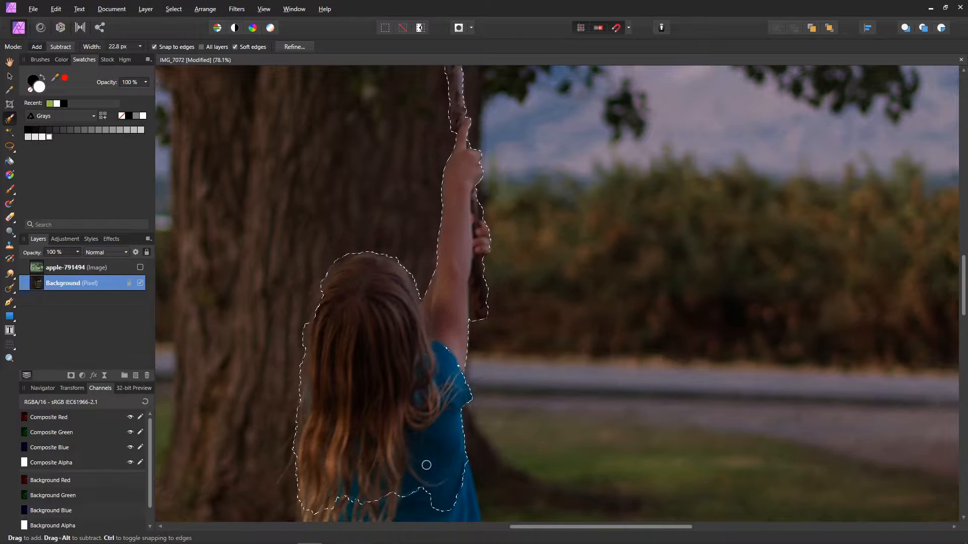
scroll(down, 3)
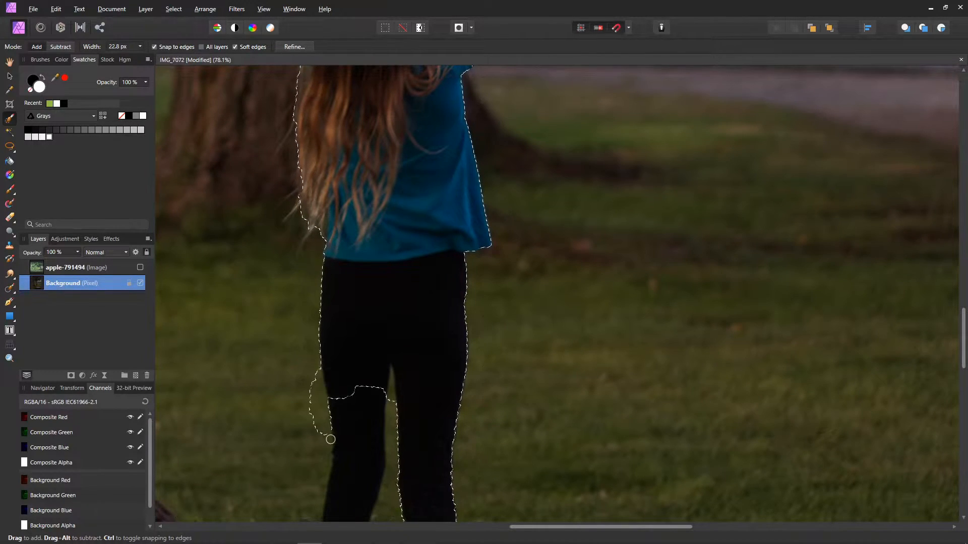
drag(330, 440, 351, 432)
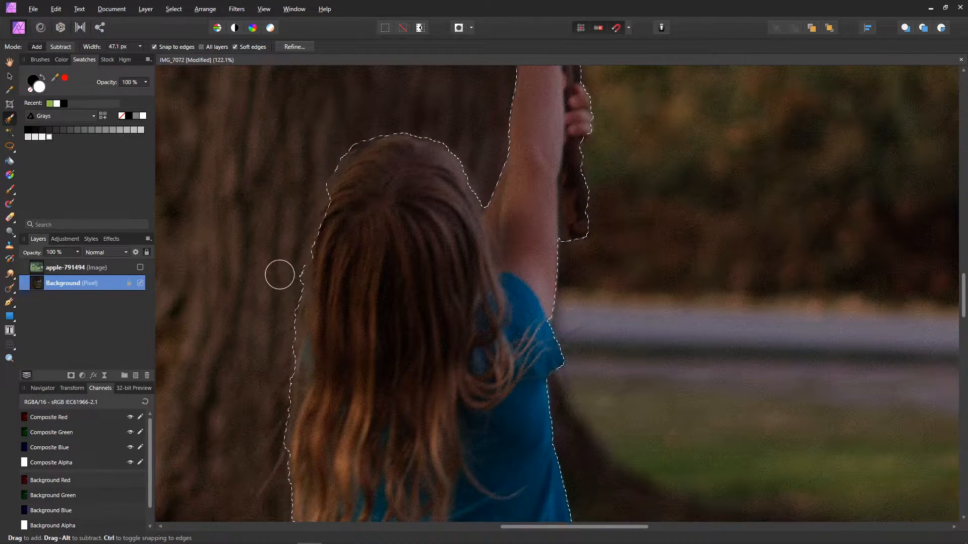
Step: Open Refine and paint matte along the top and left edges of the hair
click(294, 47)
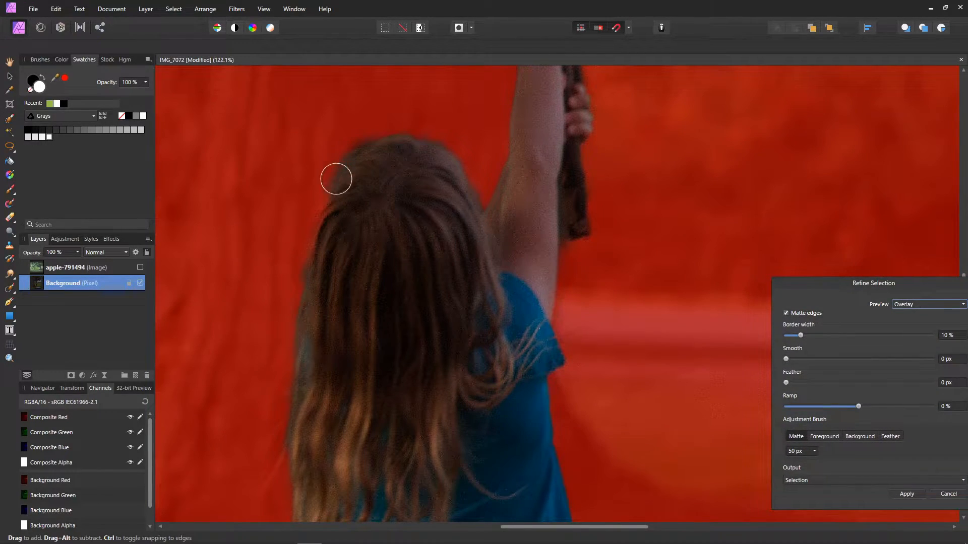
drag(336, 178, 307, 302)
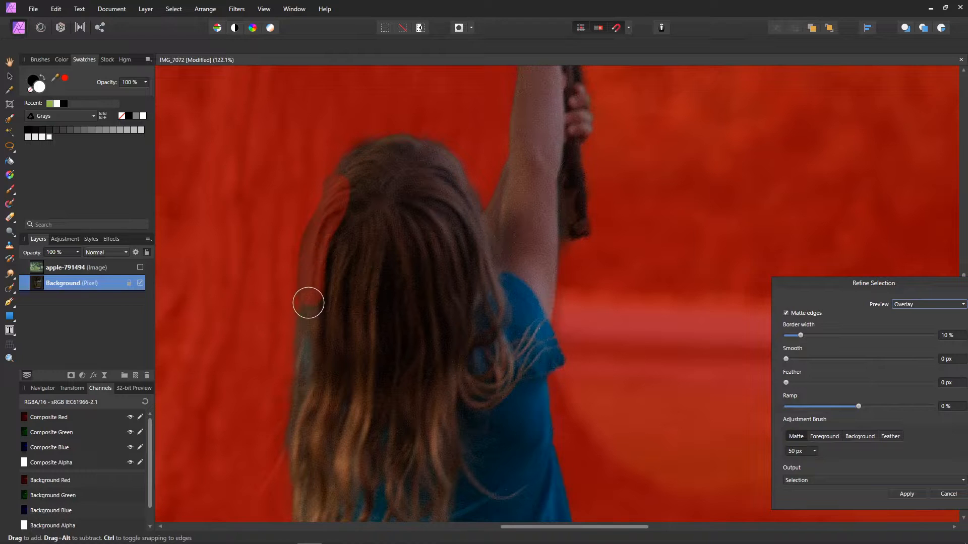
drag(308, 303, 251, 490)
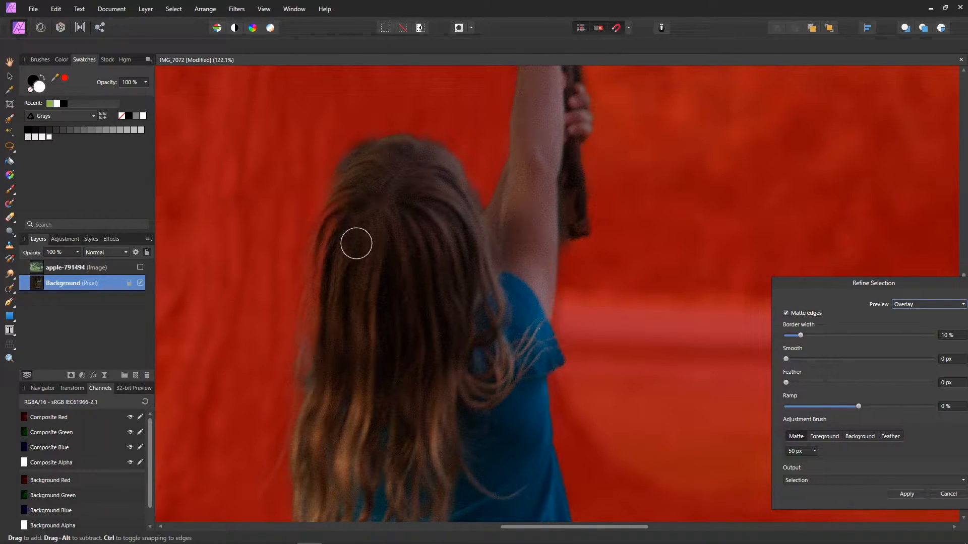
drag(357, 243, 340, 265)
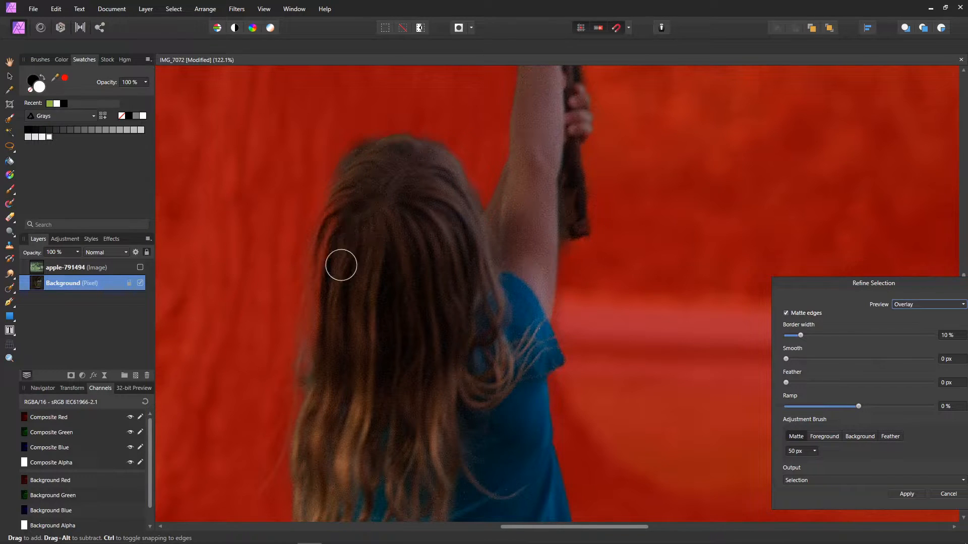
Step: Restore hair as foreground, refine stray strands near her back, and output to a new layer
click(824, 437)
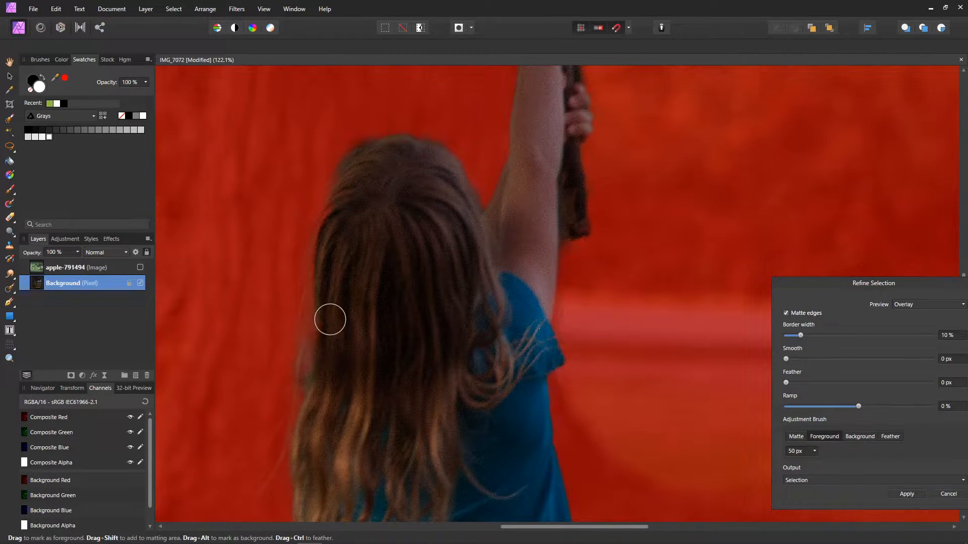
drag(318, 197, 331, 324)
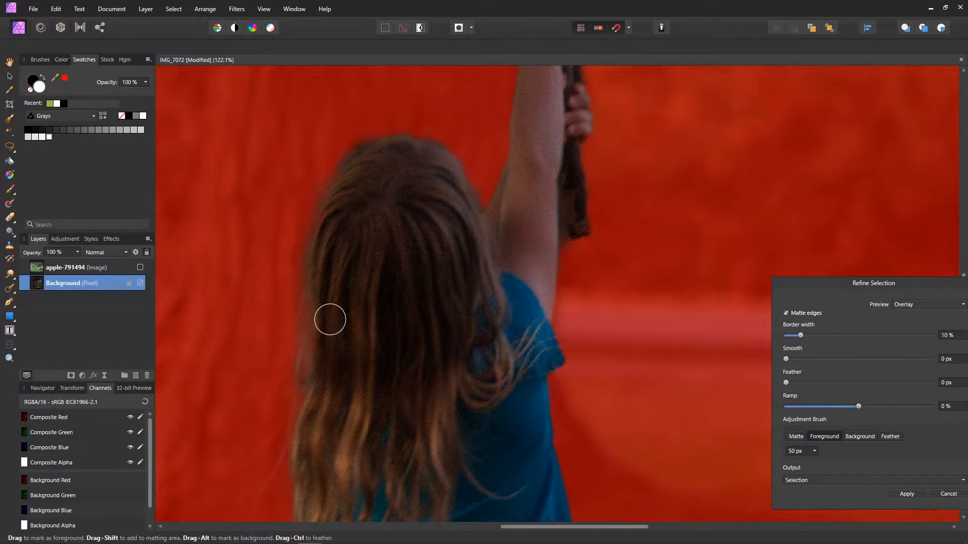
mouse_move(364, 272)
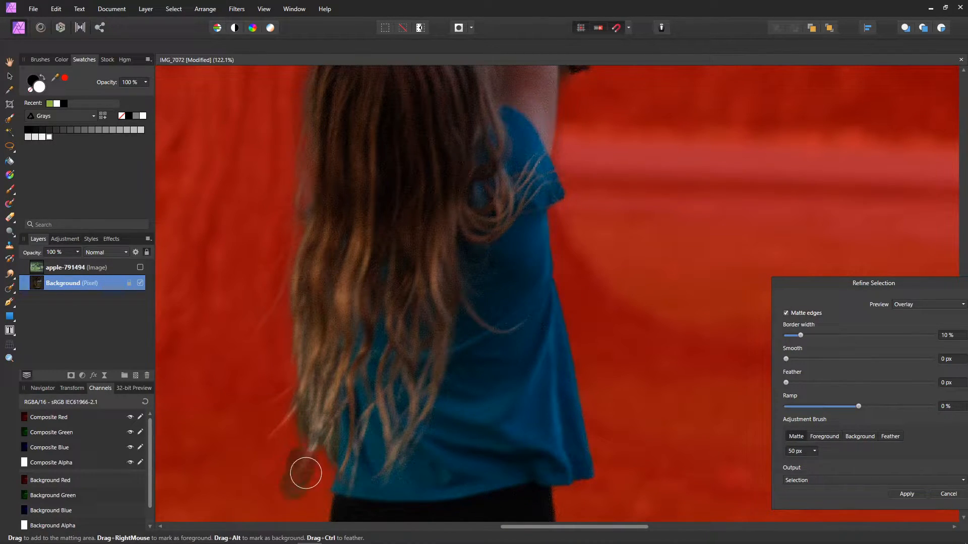
drag(306, 473, 313, 423)
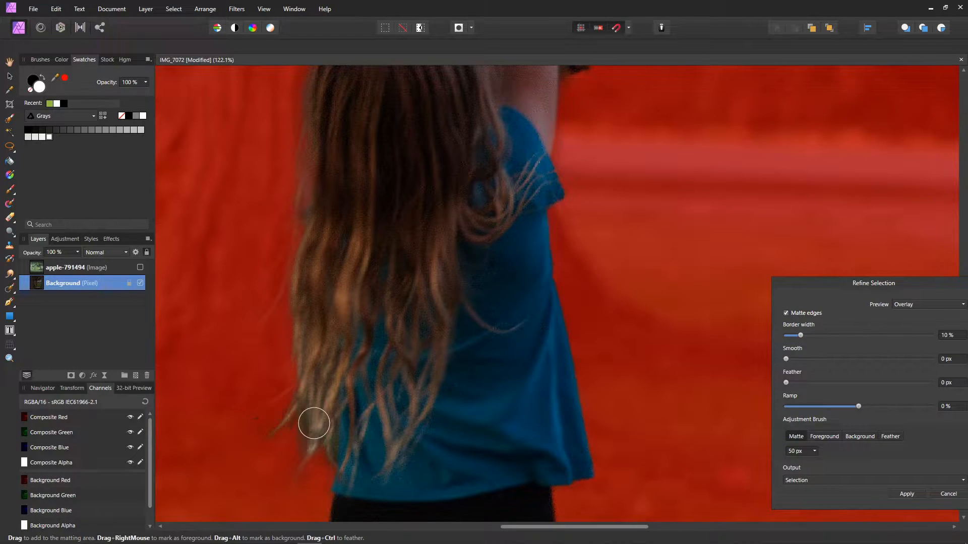
drag(313, 424, 307, 305)
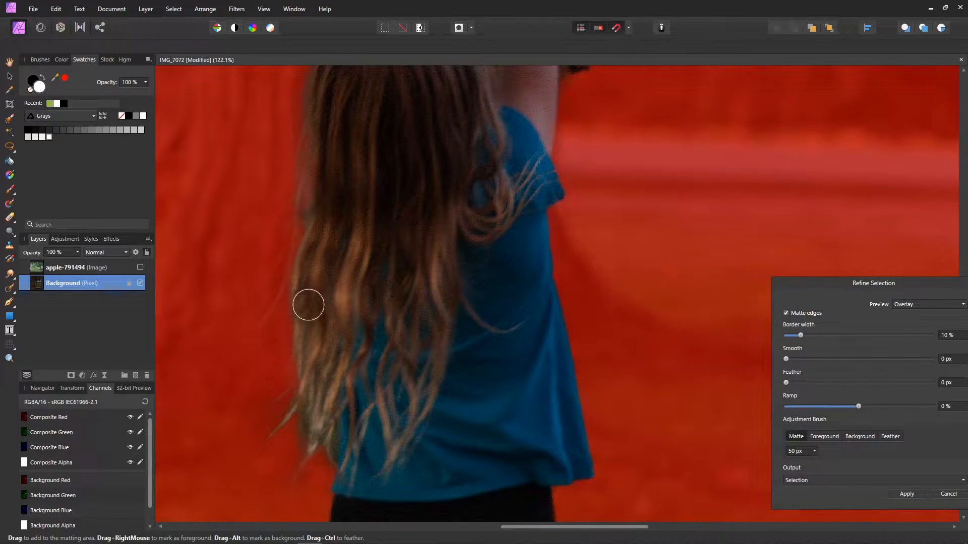
drag(308, 304, 305, 195)
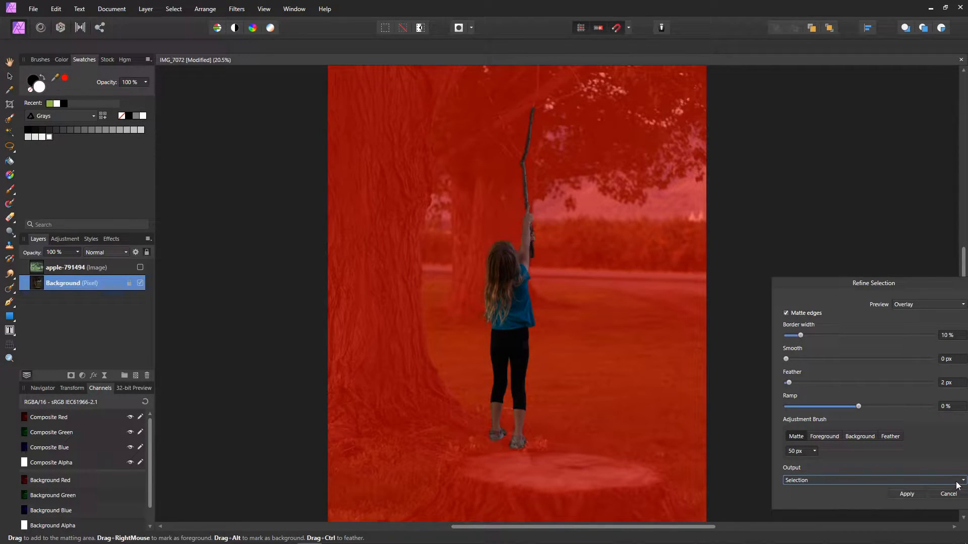
click(870, 480)
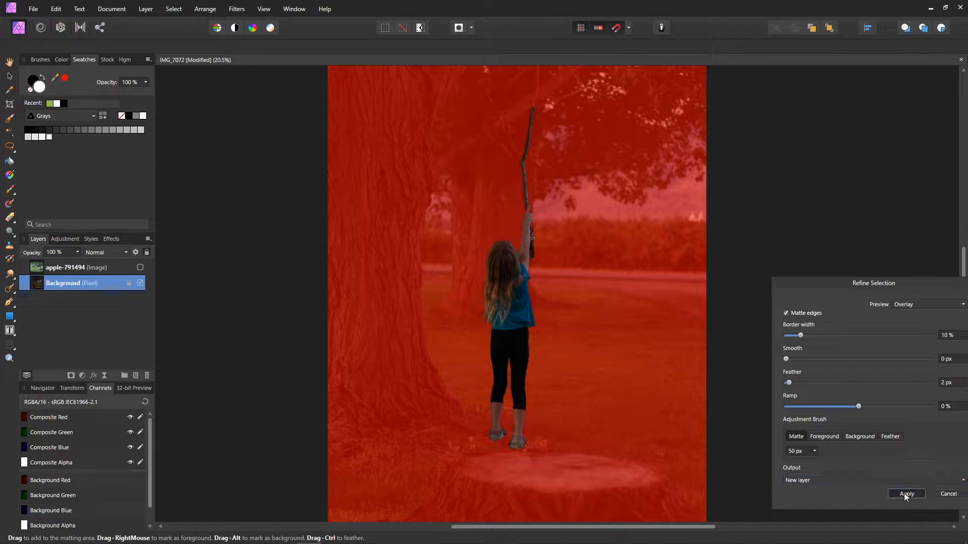
Step: Apply the refinement and show the orchard photo beneath the girl's cut-out layer
click(906, 494)
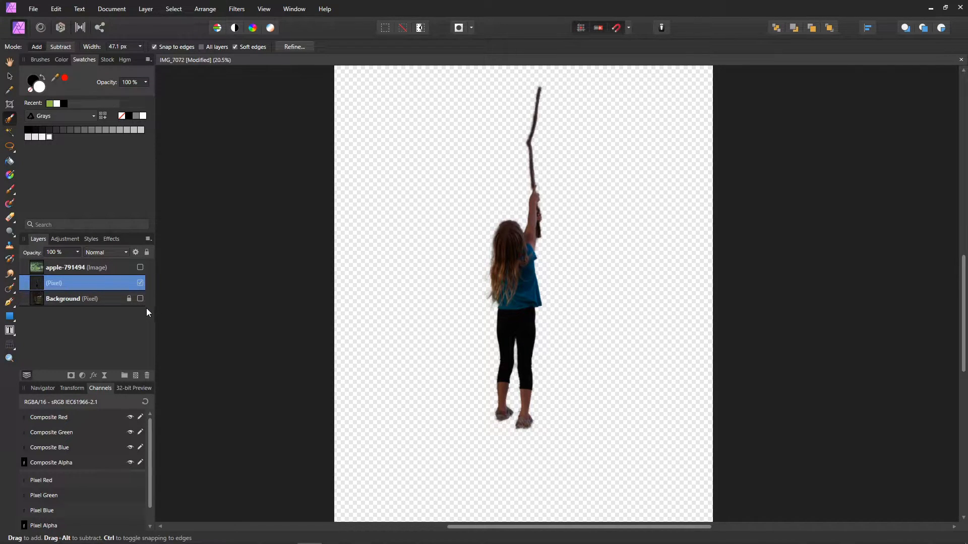
click(140, 268)
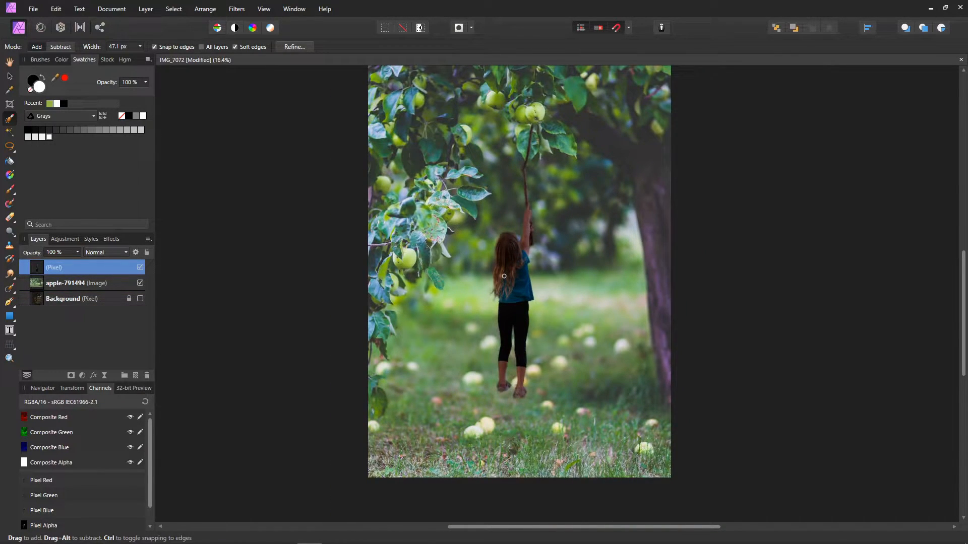
drag(503, 276, 563, 285)
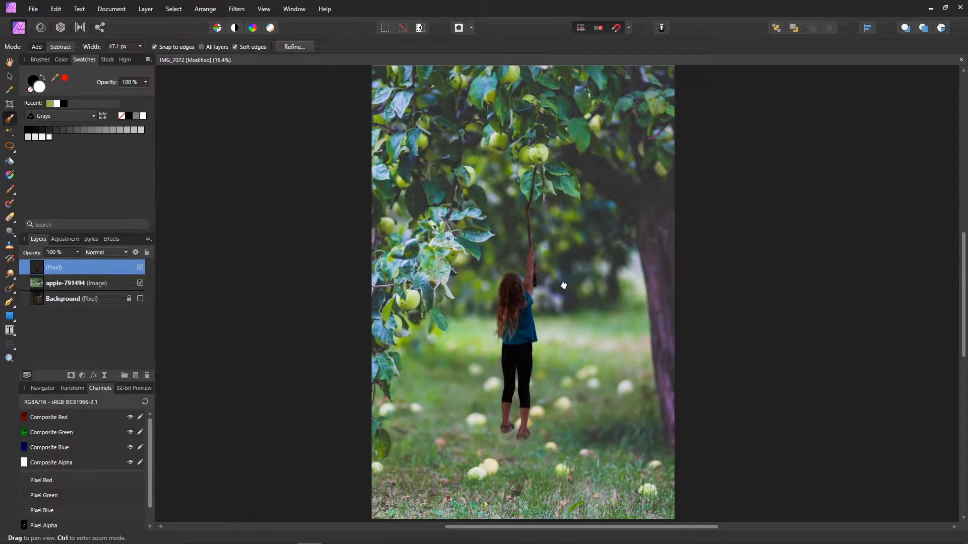
mouse_move(9, 63)
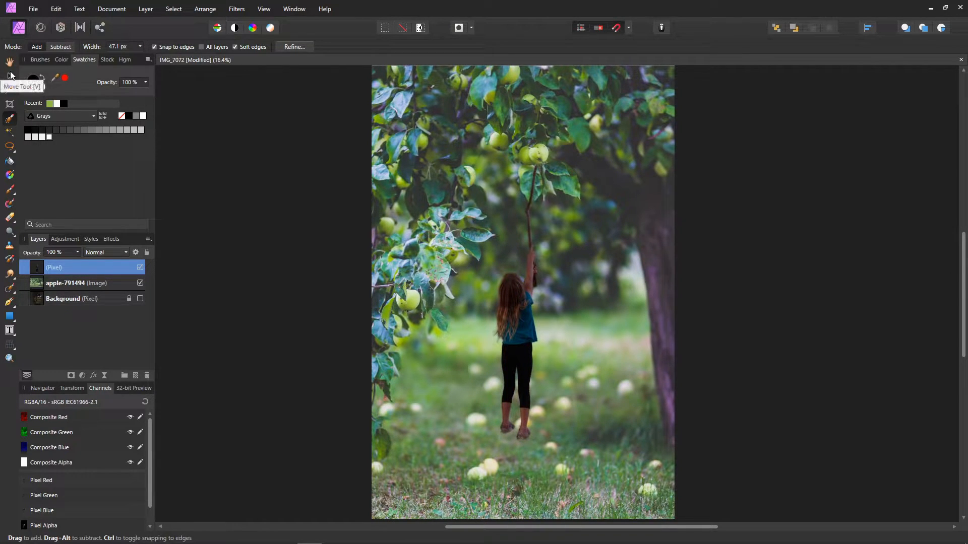
Step: Nudge the girl's cut-out upward and enlarge it so the stick meets the apples
click(9, 75)
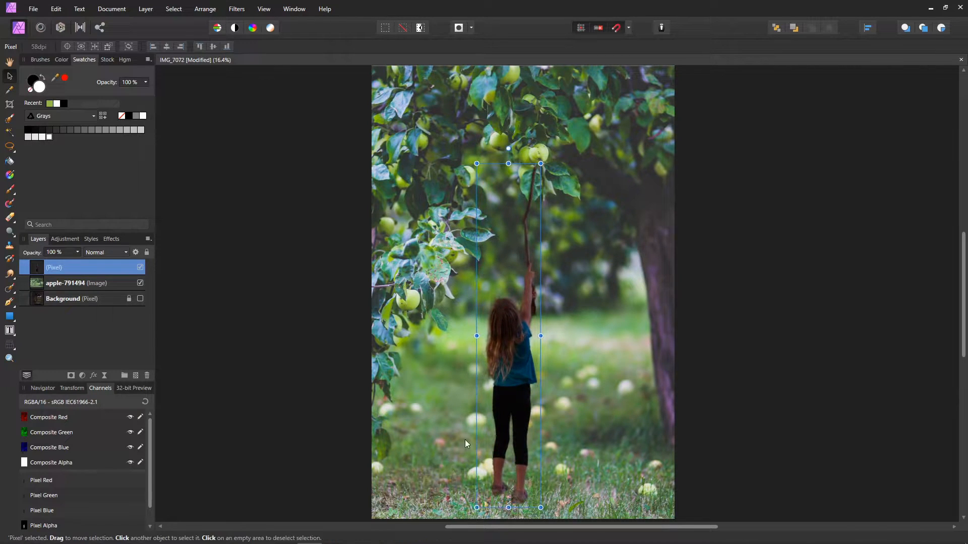
drag(540, 163, 543, 145)
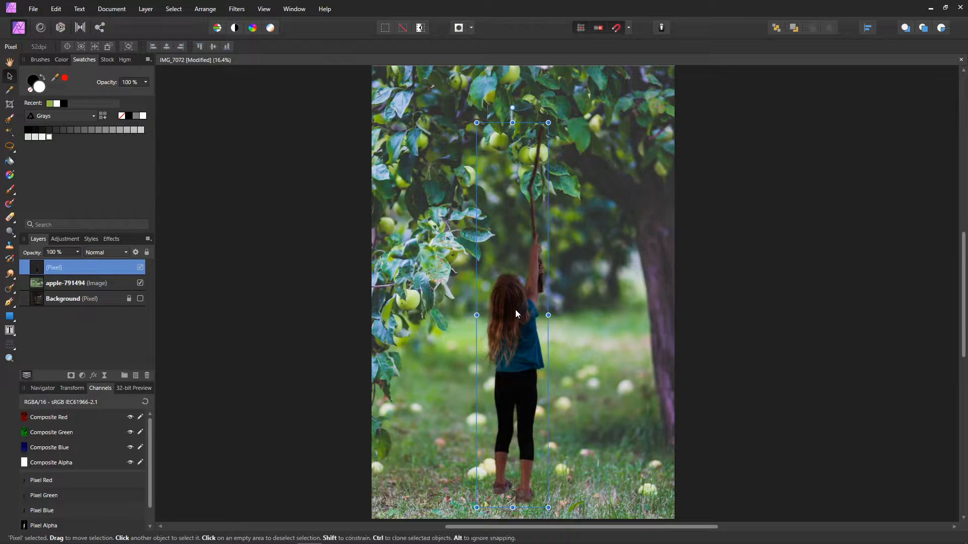
drag(512, 314, 501, 327)
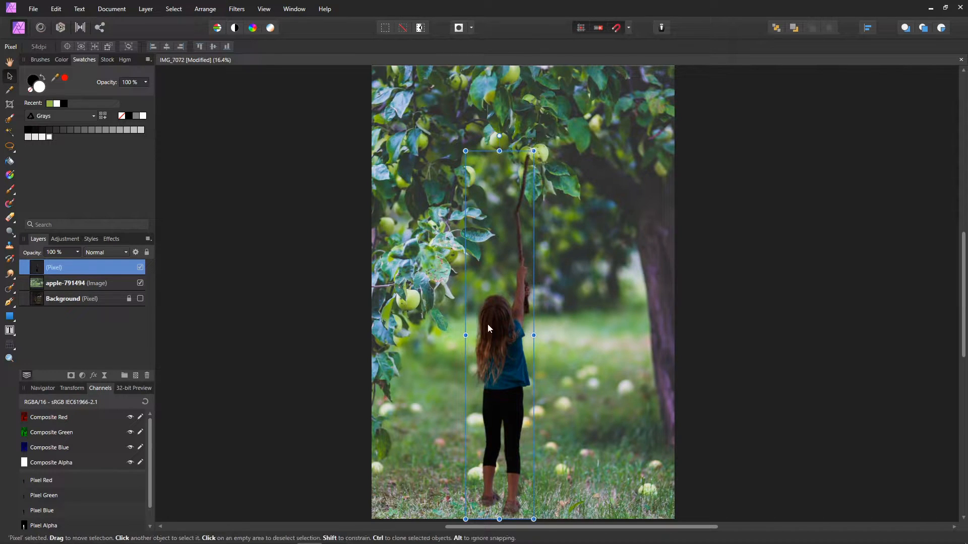
mouse_move(541, 242)
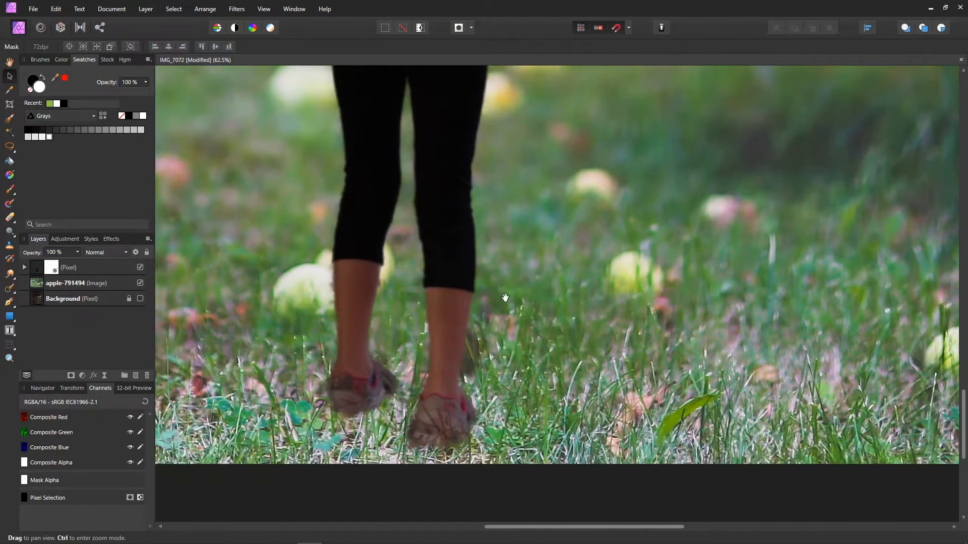
Step: Paint black on the girl's mask with a soft brush to blend both shoes into the grass
drag(505, 297, 365, 327)
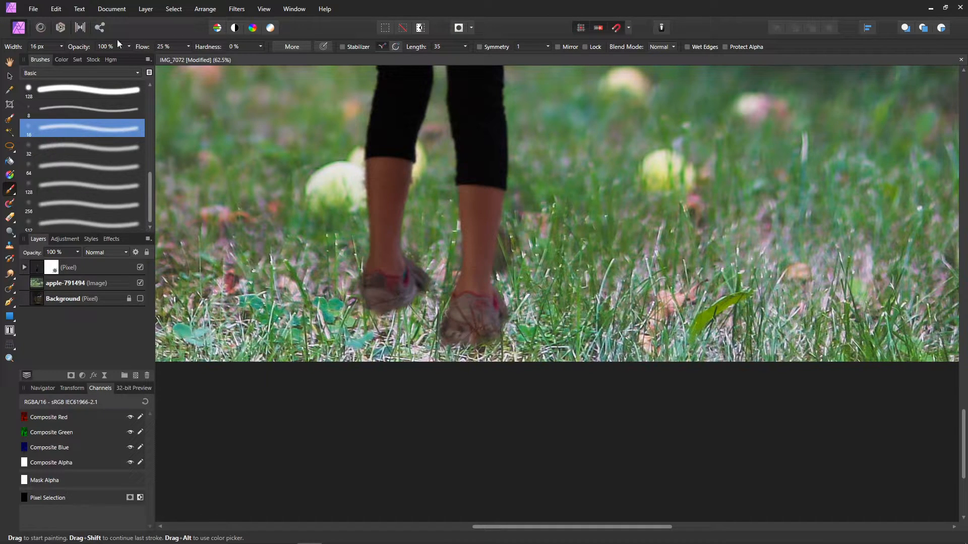
click(61, 59)
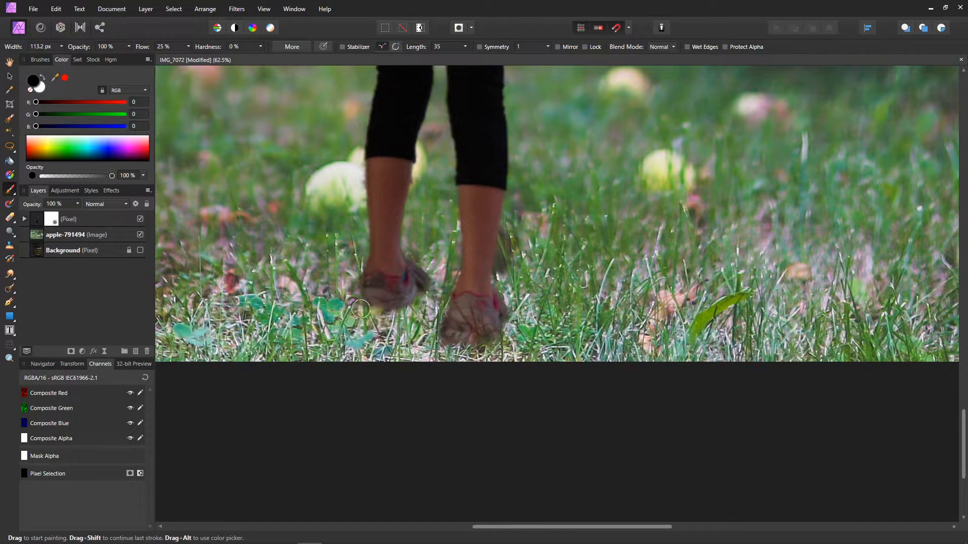
drag(360, 309, 389, 312)
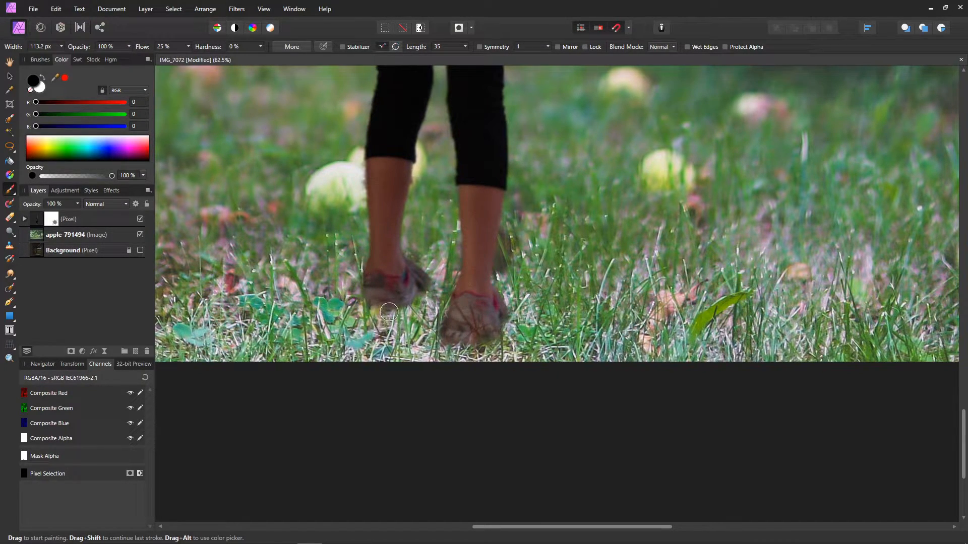
drag(389, 311, 424, 297)
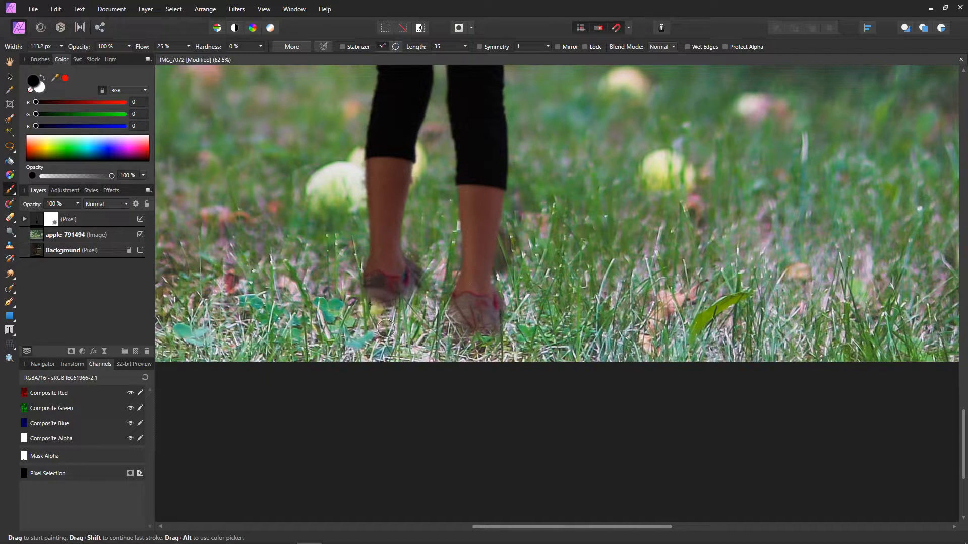
drag(386, 328, 428, 294)
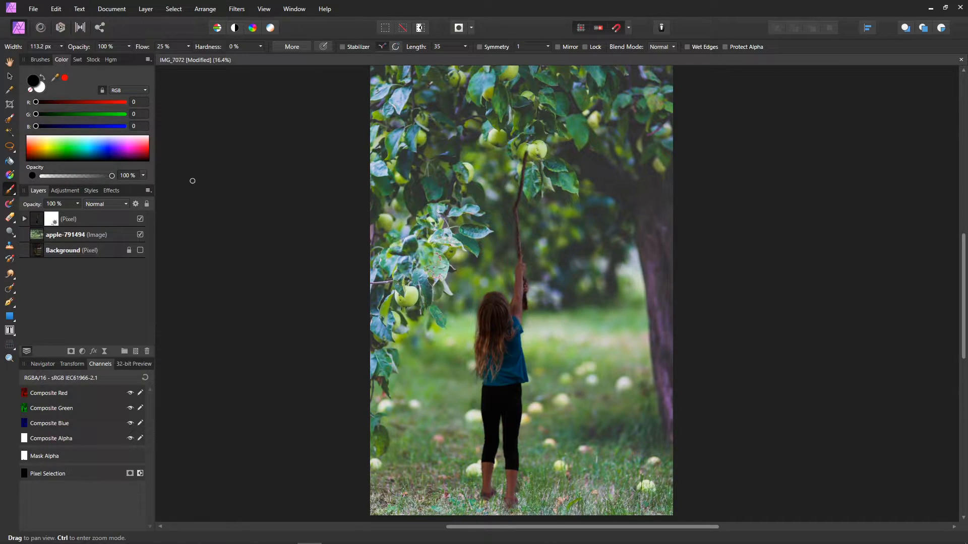
click(68, 219)
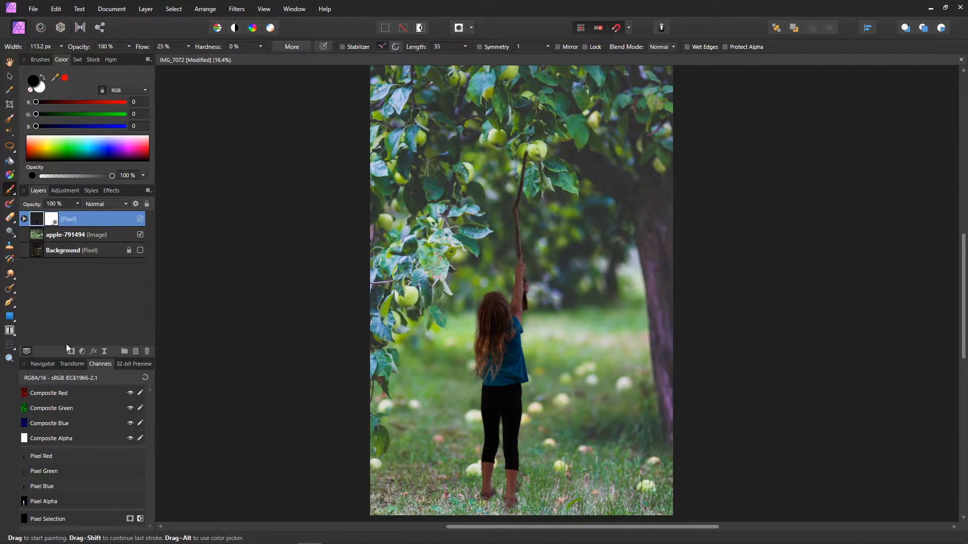
Step: Add a Gradient Map to the girl's layer and set its dark and light green stops
click(82, 351)
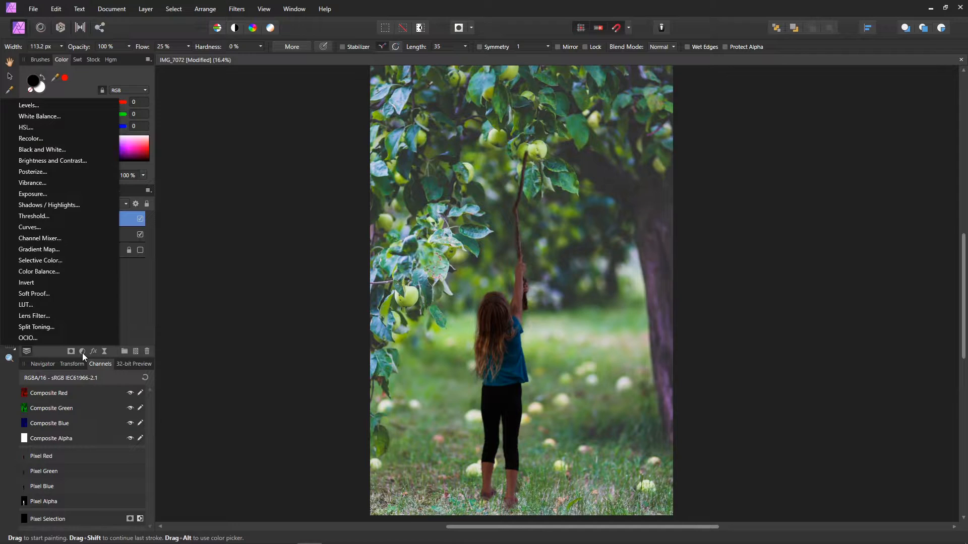
mouse_move(61, 272)
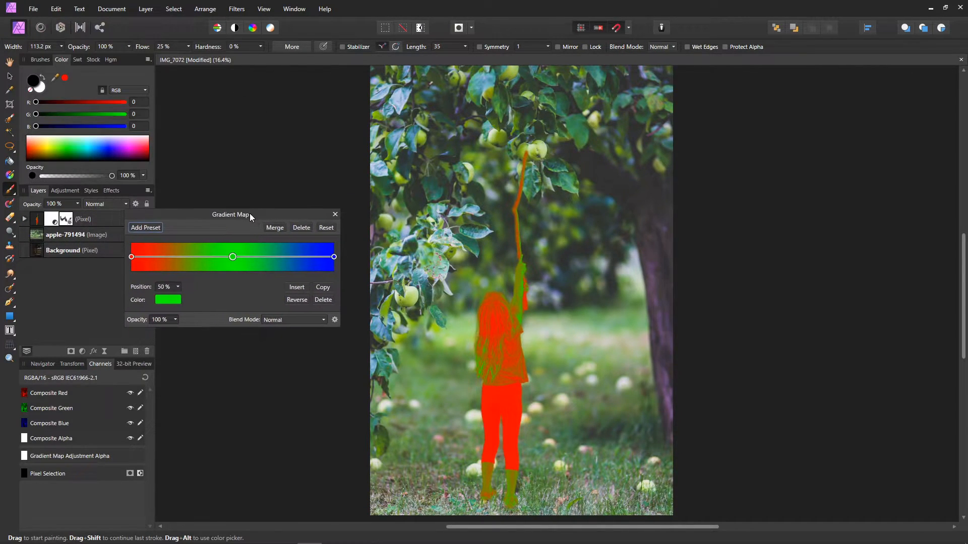
mouse_move(263, 267)
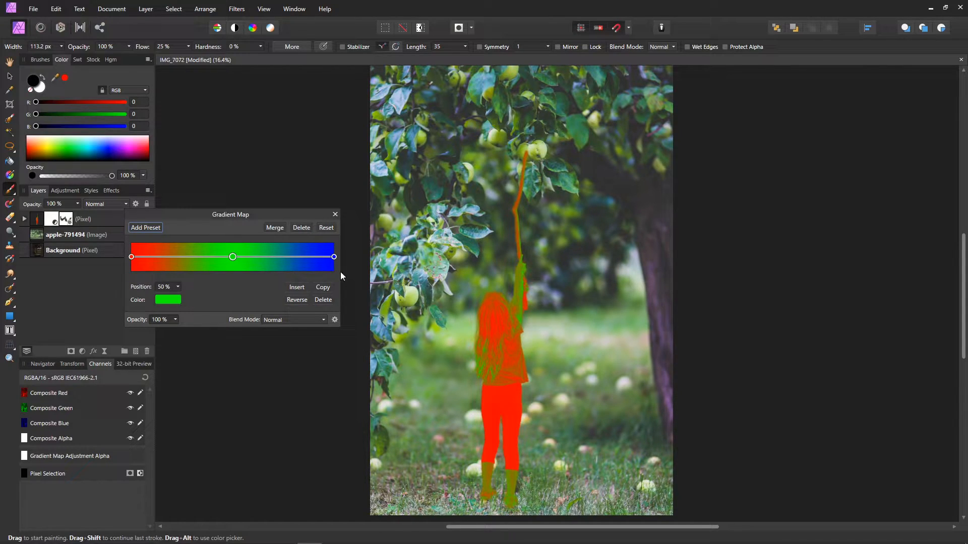
click(131, 256)
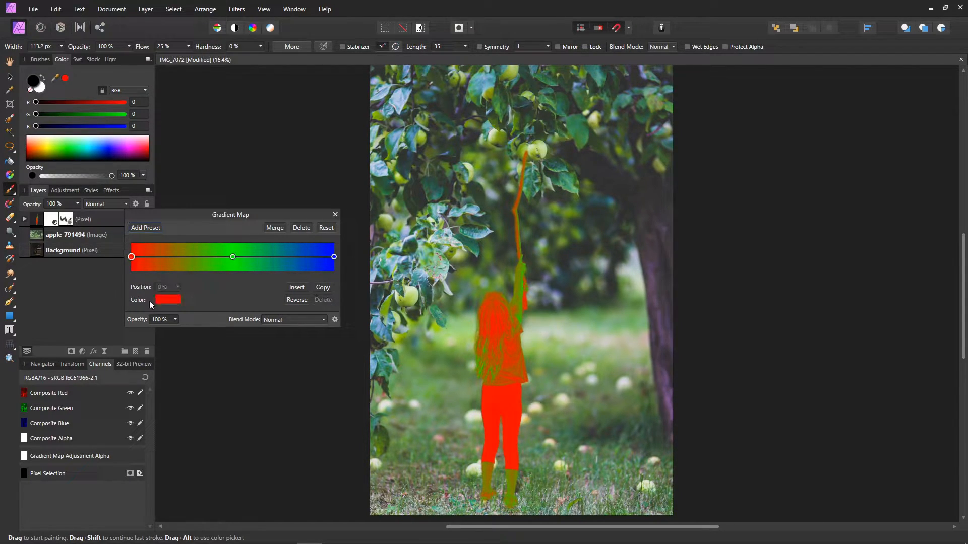
click(168, 299)
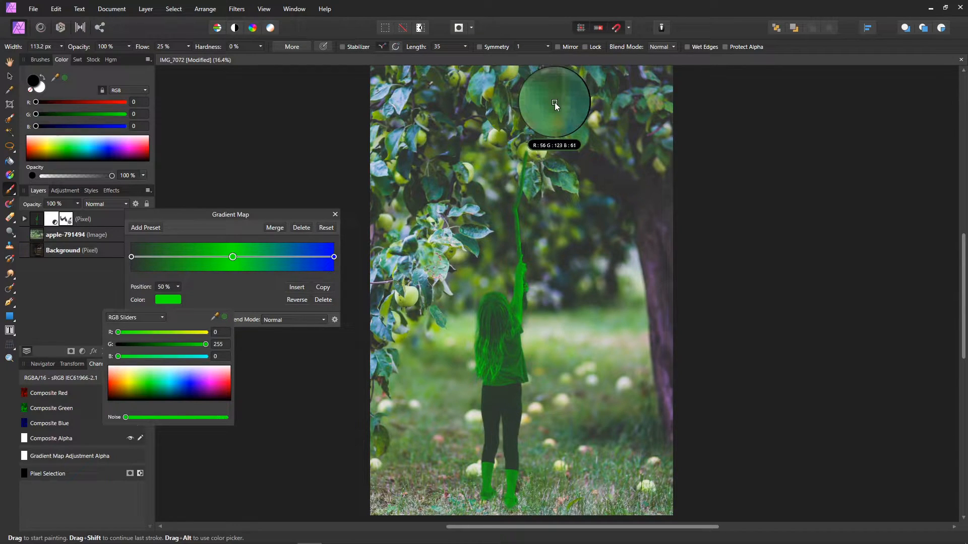
mouse_move(226, 321)
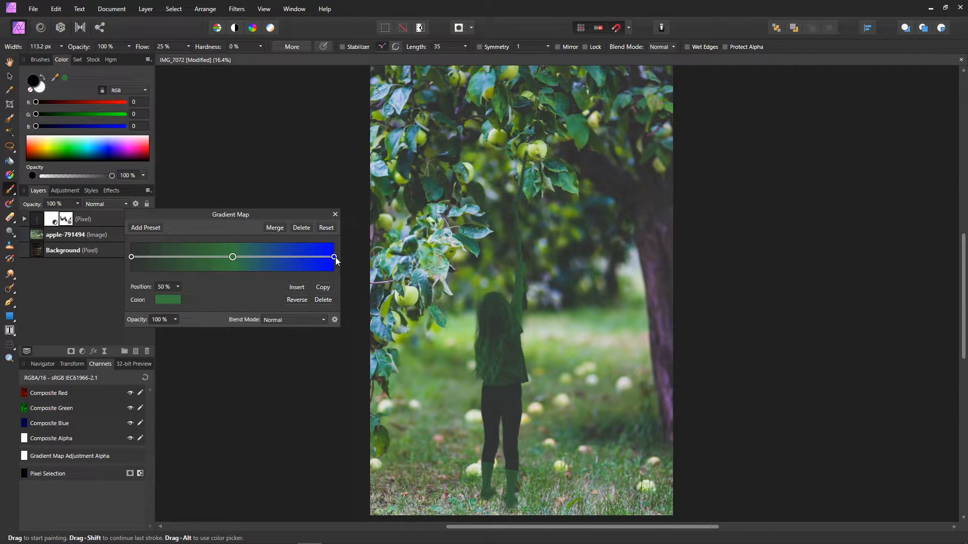
click(334, 256)
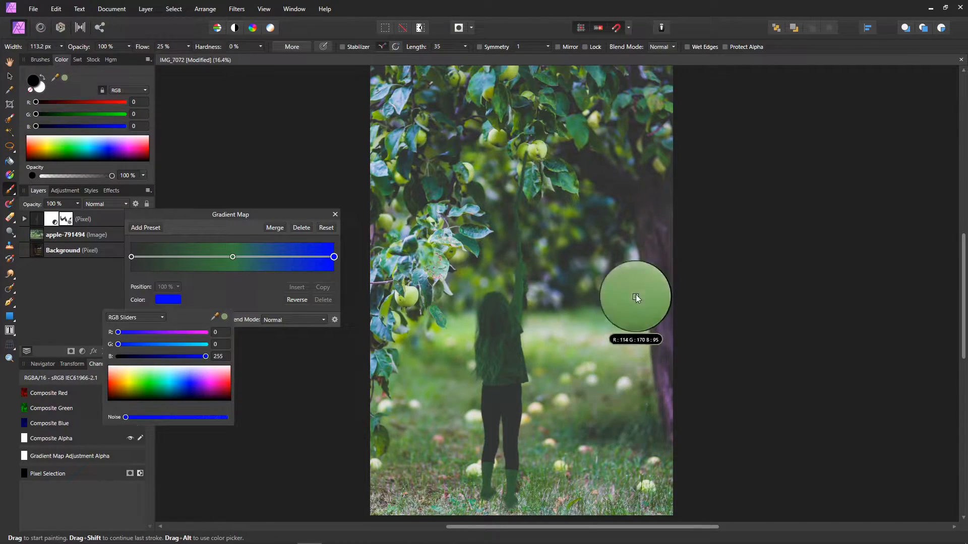
mouse_move(638, 280)
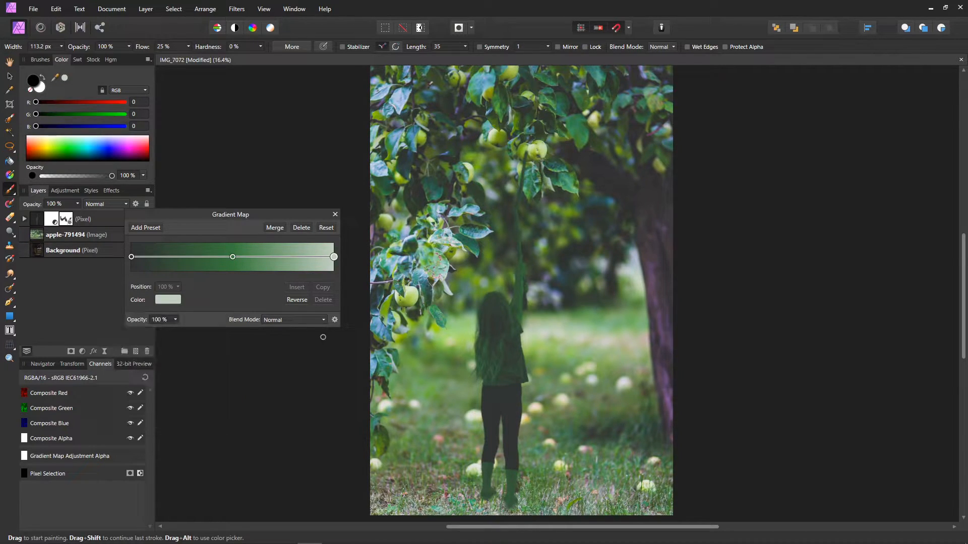
Step: Set the gradient map to Screen blend mode at about 50% opacity, then close it
click(322, 320)
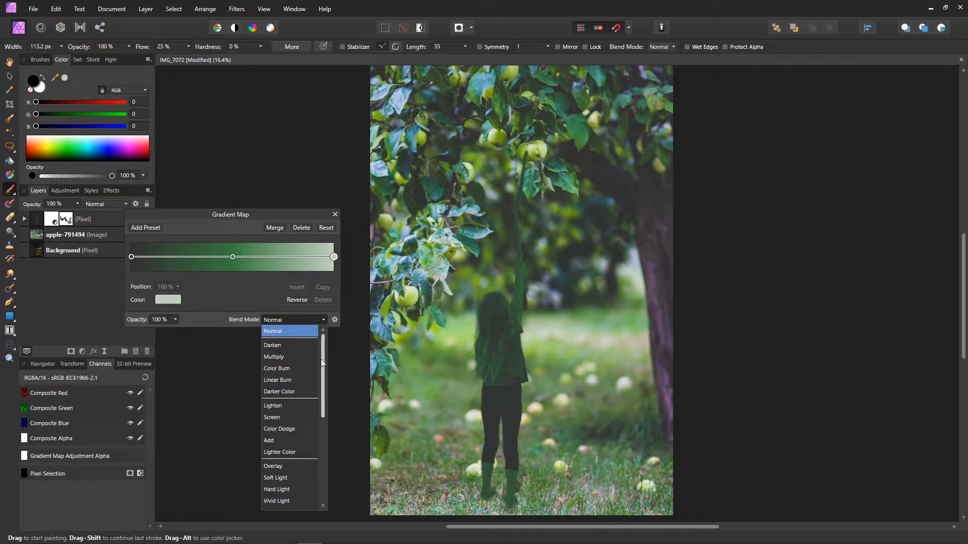
scroll(down, 3)
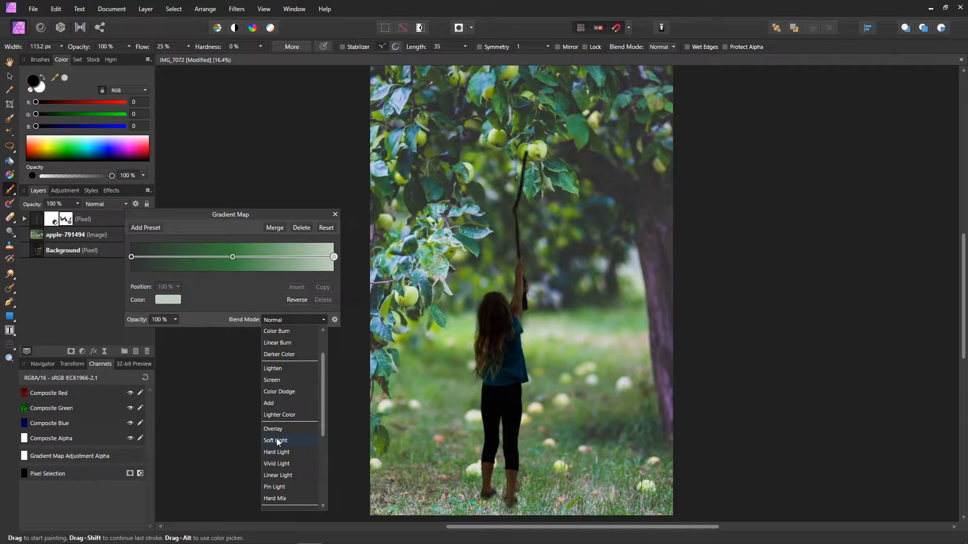
click(276, 440)
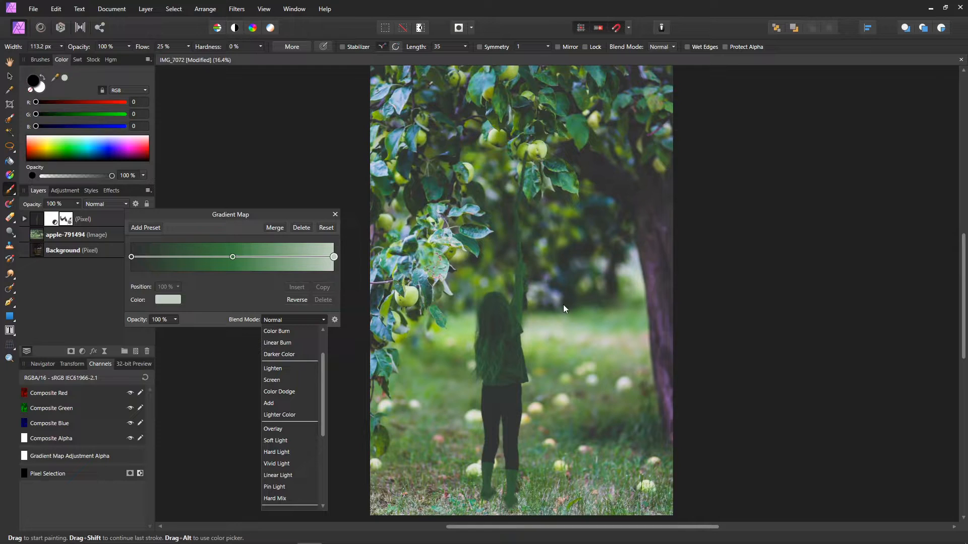
mouse_move(420, 301)
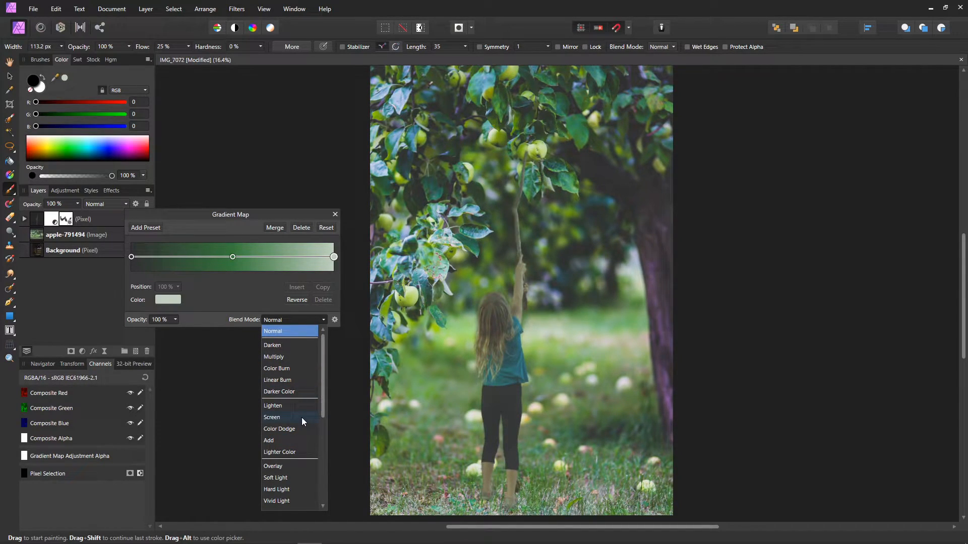
click(272, 418)
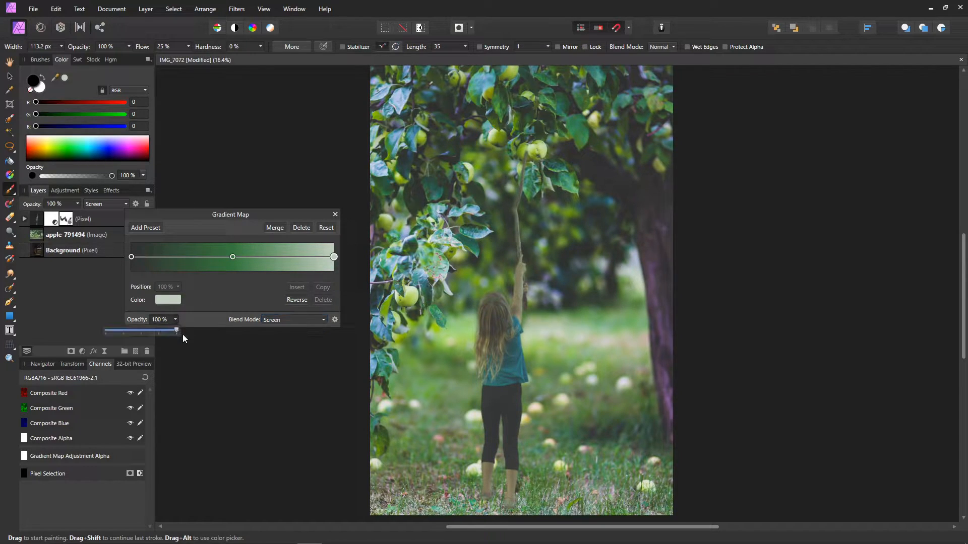
drag(176, 332, 157, 332)
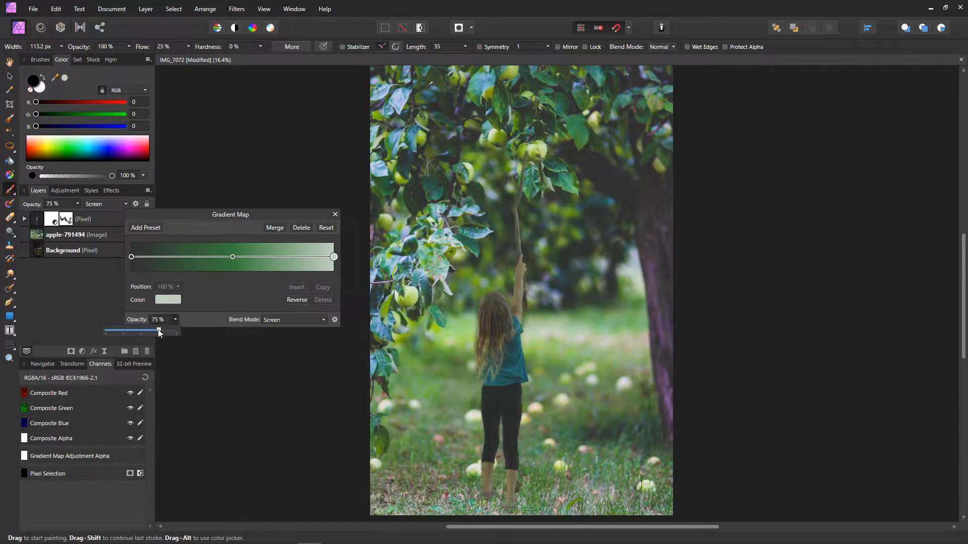
drag(158, 331, 147, 331)
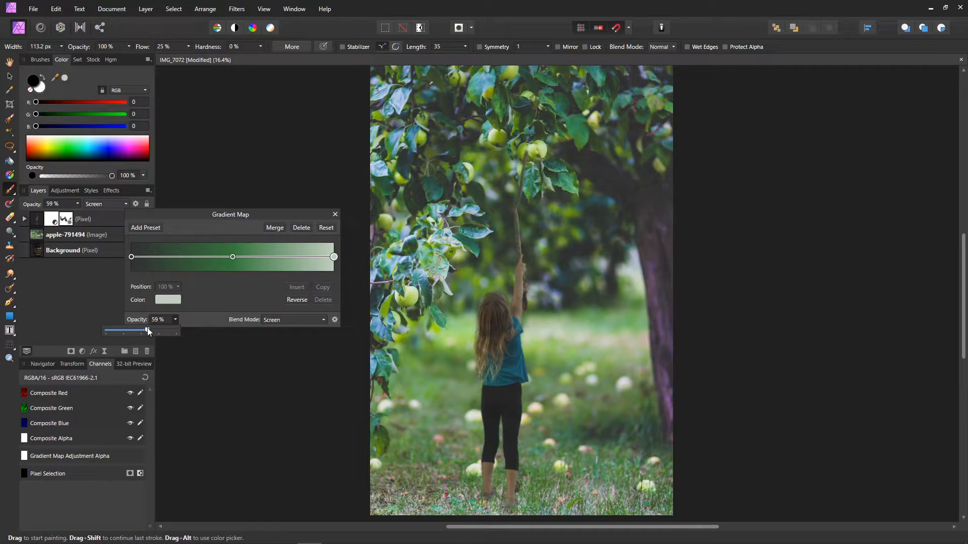
drag(146, 331, 143, 331)
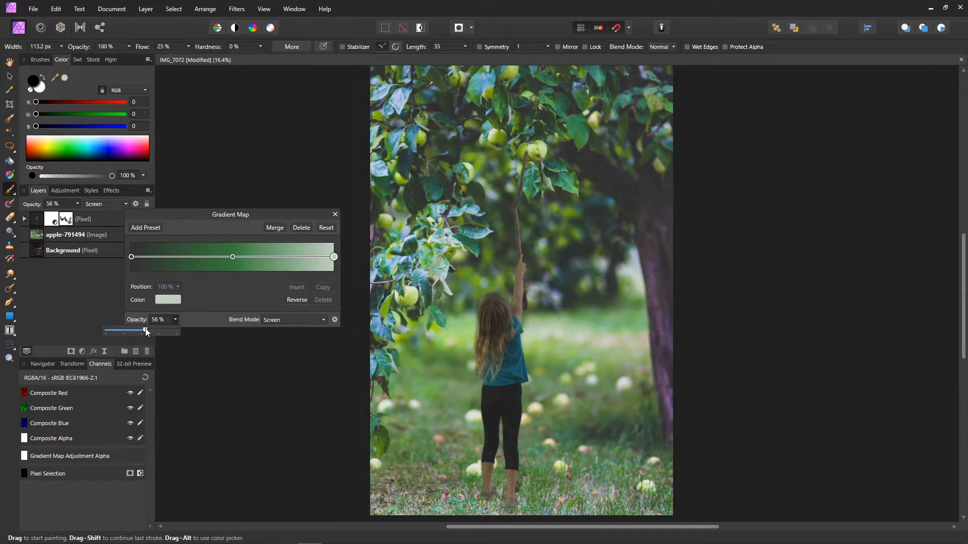
drag(147, 331, 142, 331)
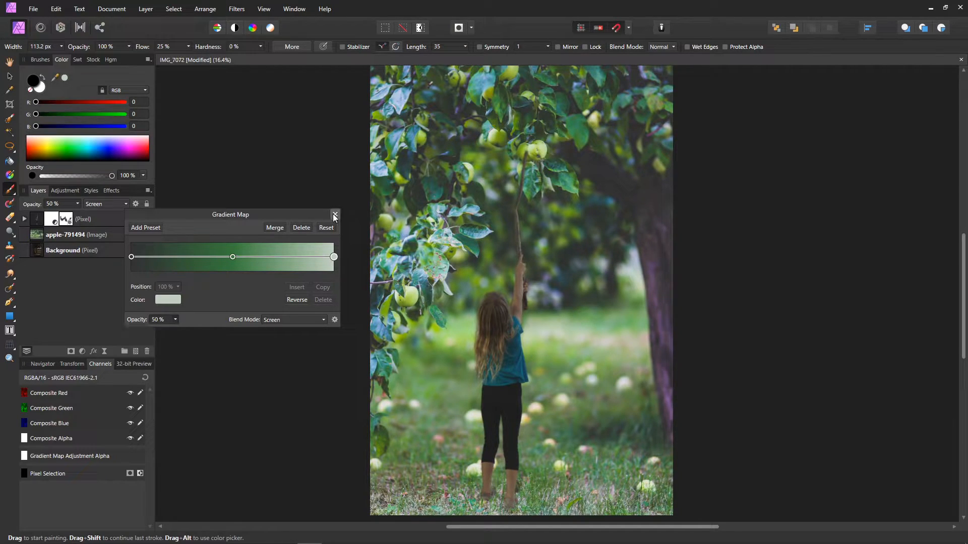
click(335, 214)
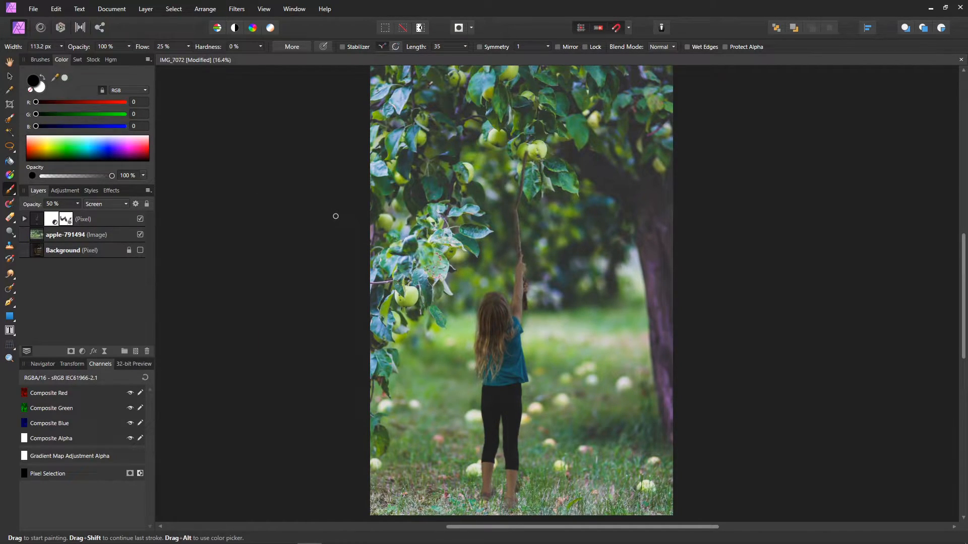
Step: Add a Curves adjustment with the highlight point lifted for gentle extra contrast
click(24, 219)
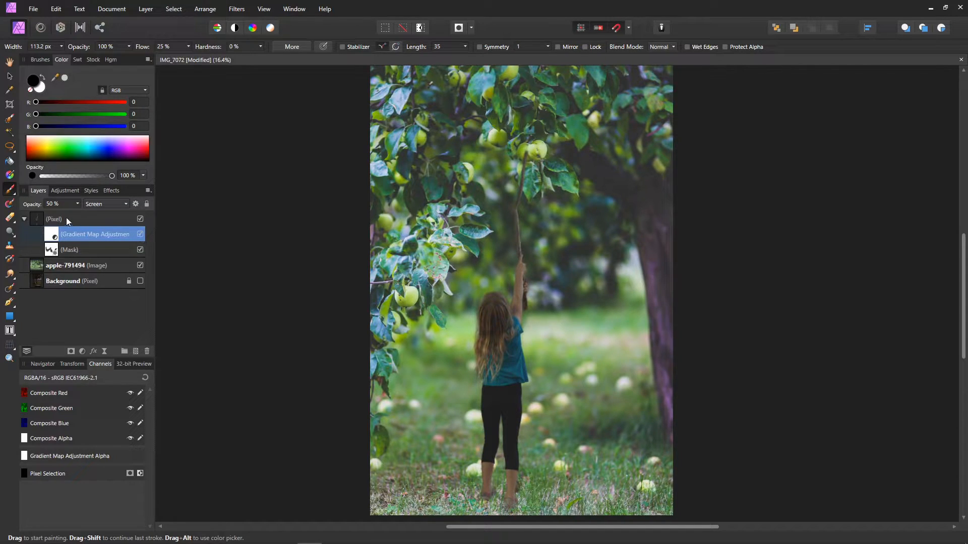
click(24, 219)
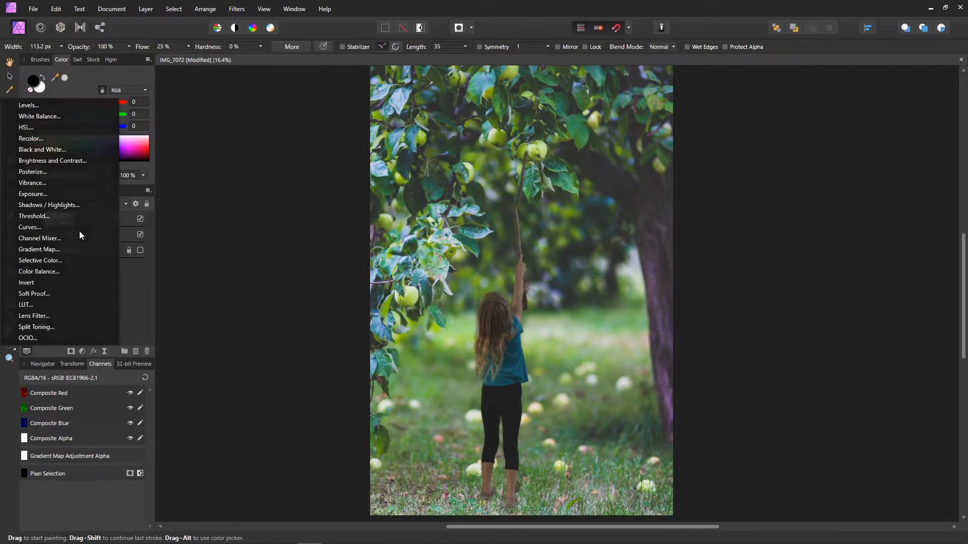
click(29, 228)
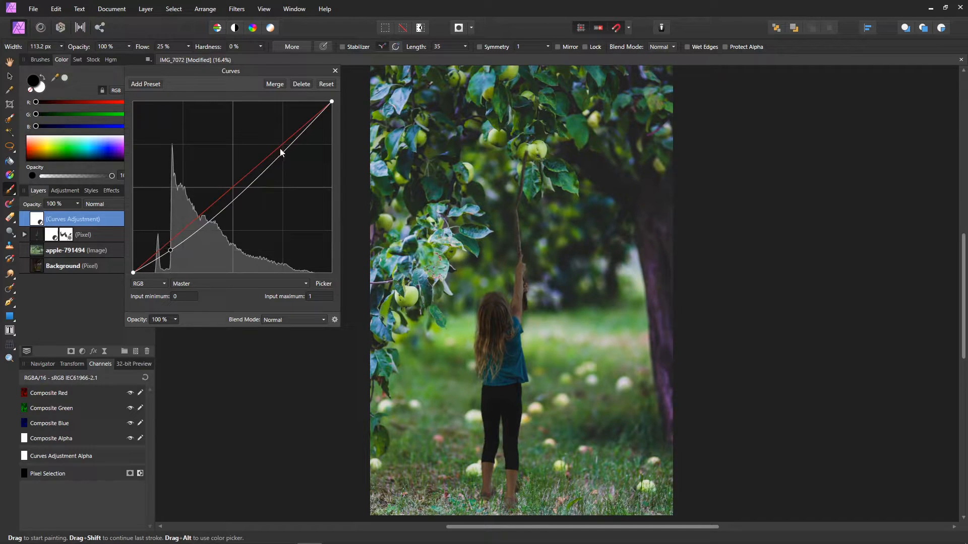
drag(281, 152, 283, 141)
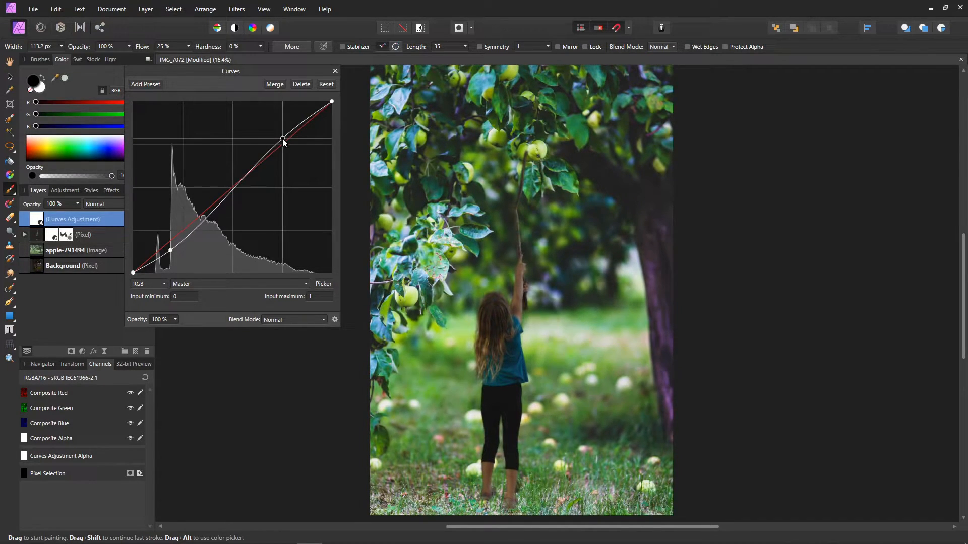
drag(283, 141, 285, 138)
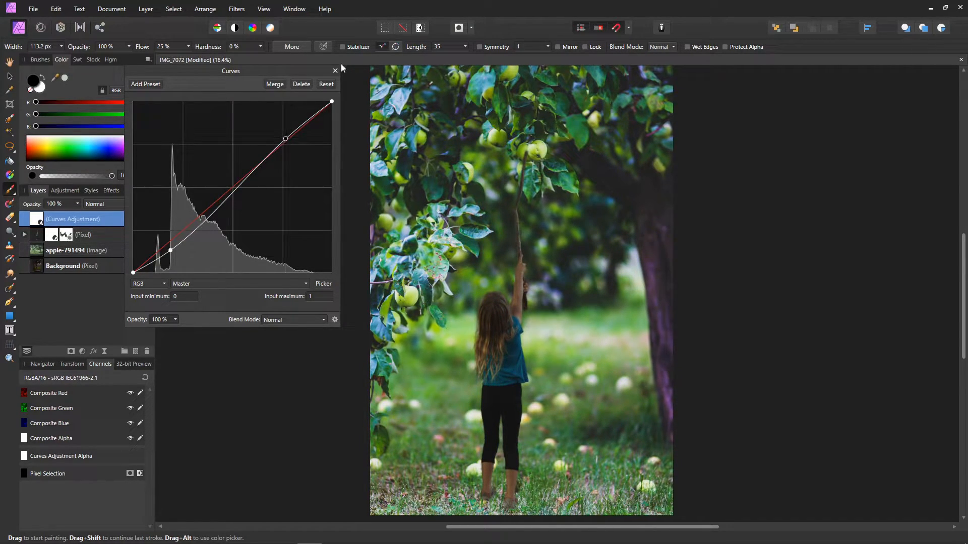
click(335, 71)
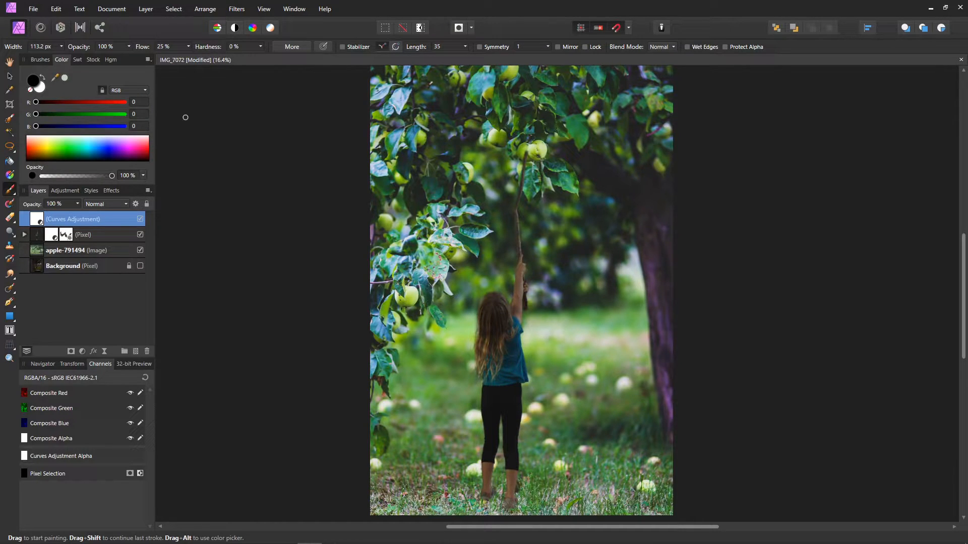
click(145, 8)
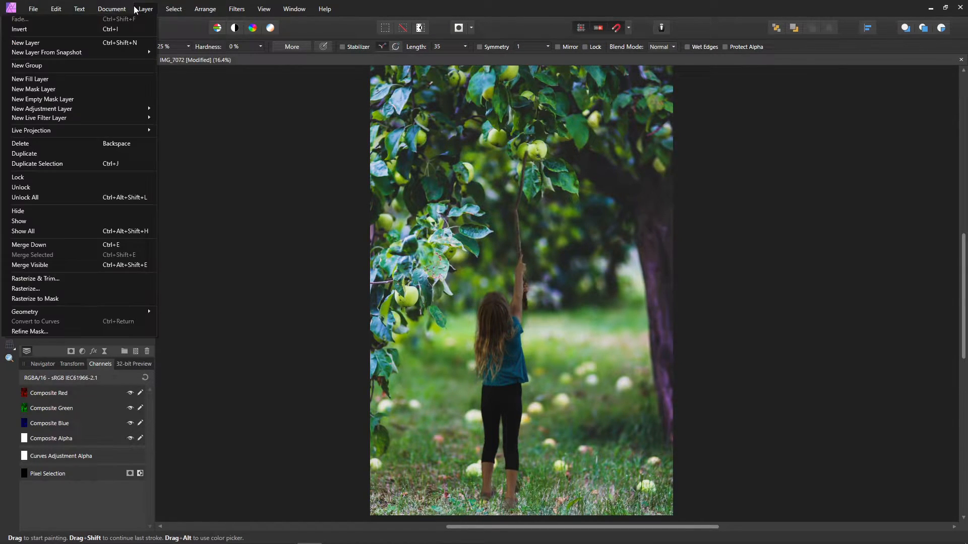
mouse_move(39, 118)
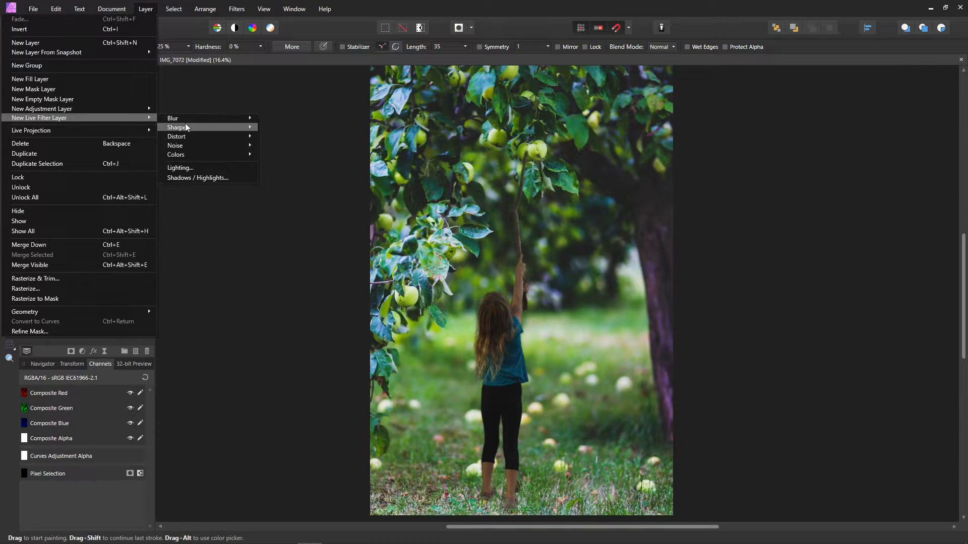
Step: Add a Live Lighting layer with a wide spotlight shining across the scene from the right
click(180, 167)
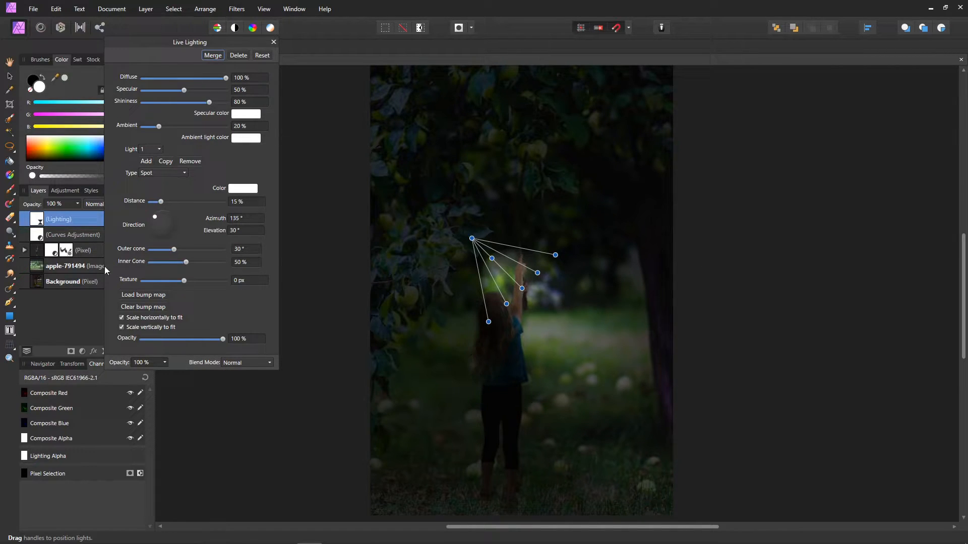
mouse_move(39, 256)
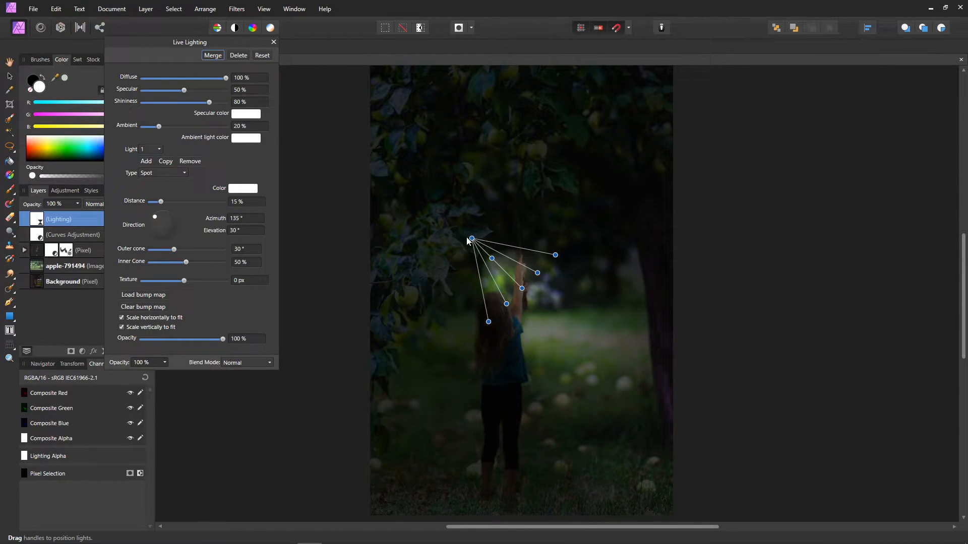
drag(471, 239, 885, 261)
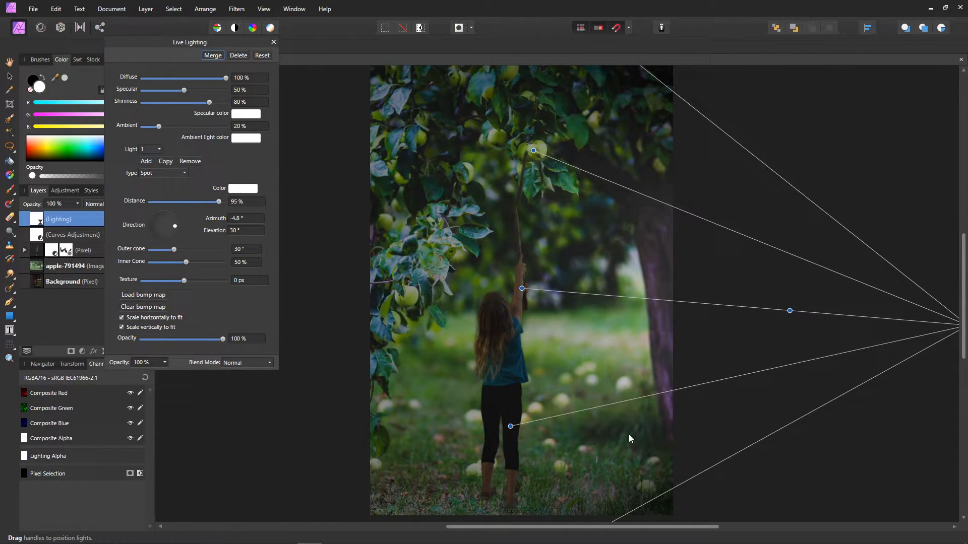
mouse_move(518, 497)
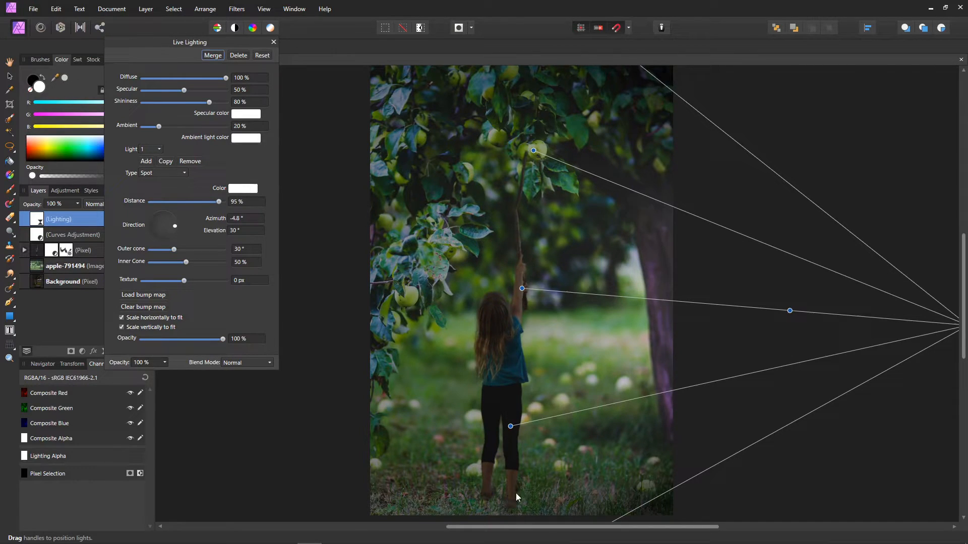
mouse_move(671, 448)
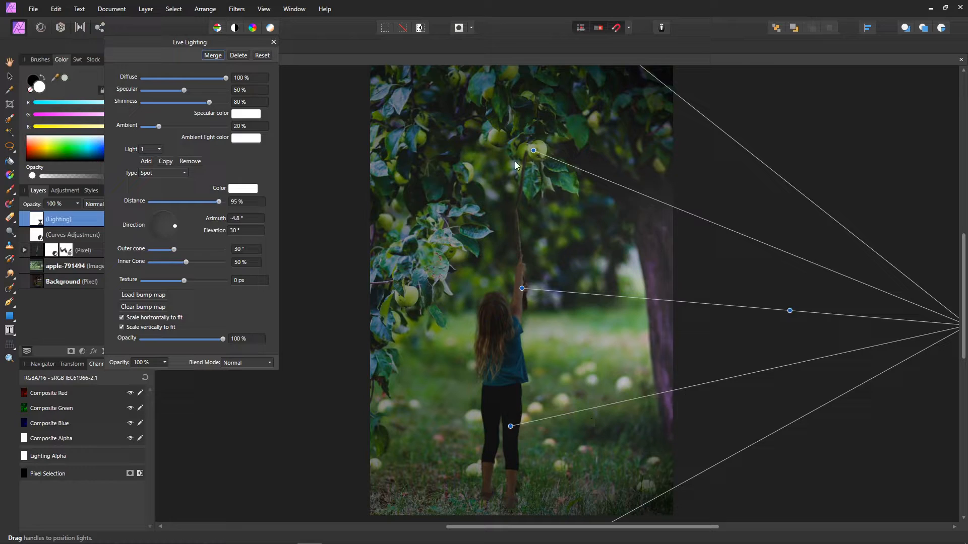
mouse_move(883, 469)
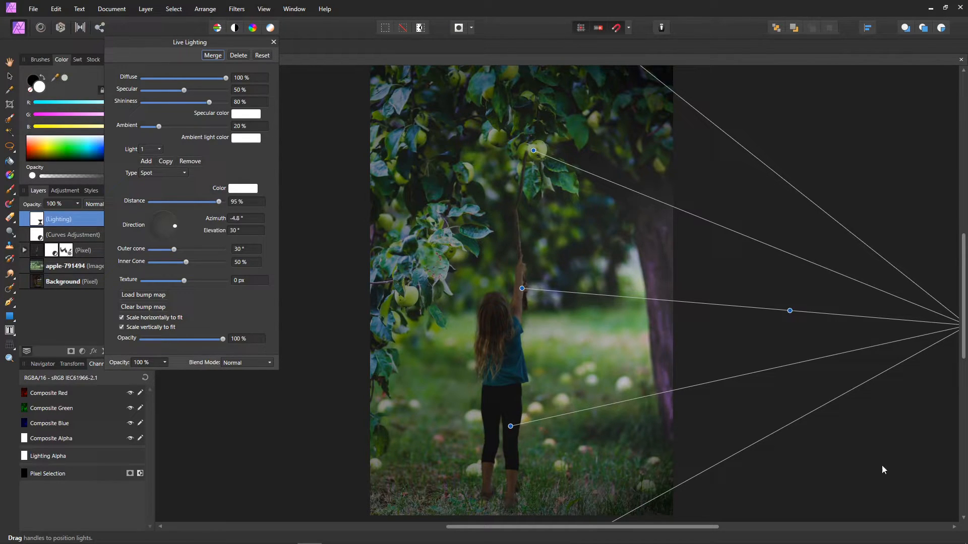
mouse_move(779, 311)
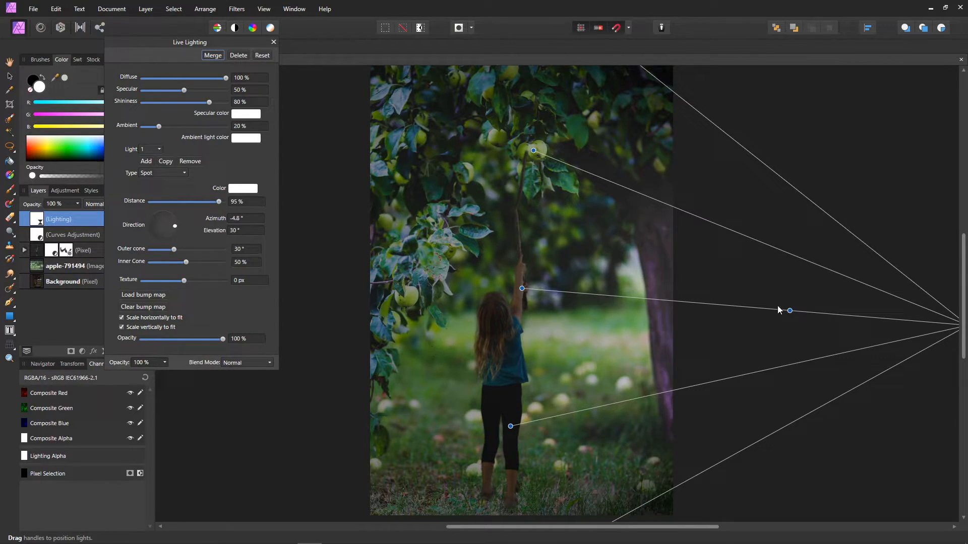
drag(788, 311, 933, 319)
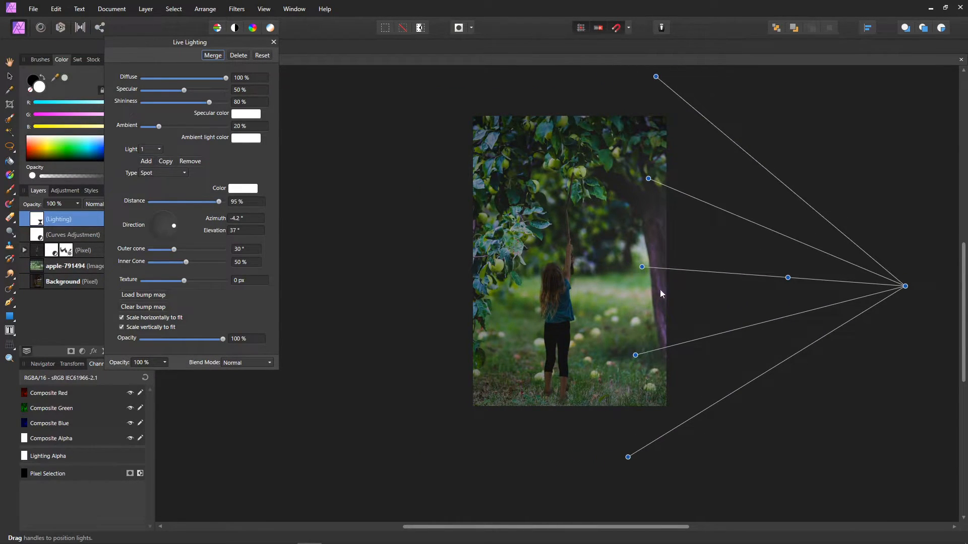
mouse_move(619, 403)
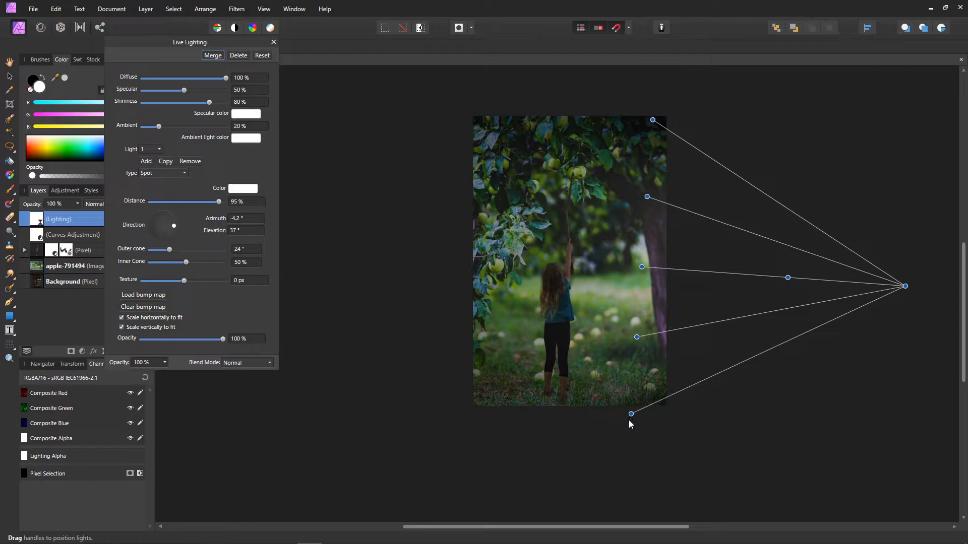
drag(630, 415, 630, 427)
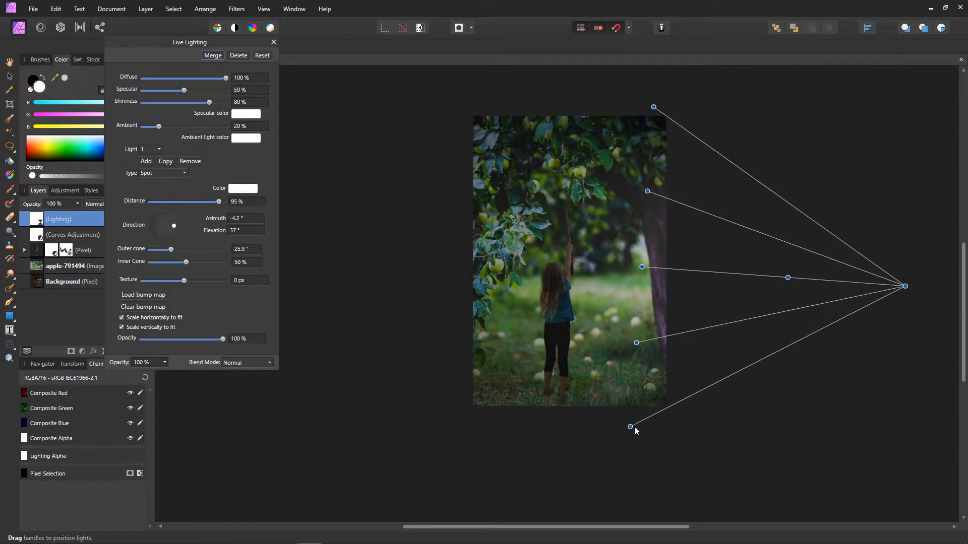
drag(630, 427, 630, 432)
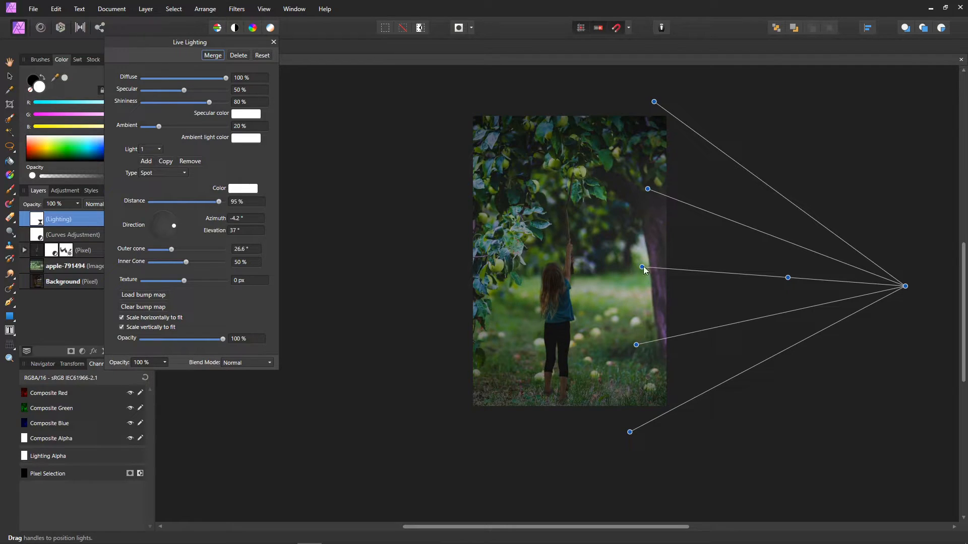
drag(644, 270, 633, 267)
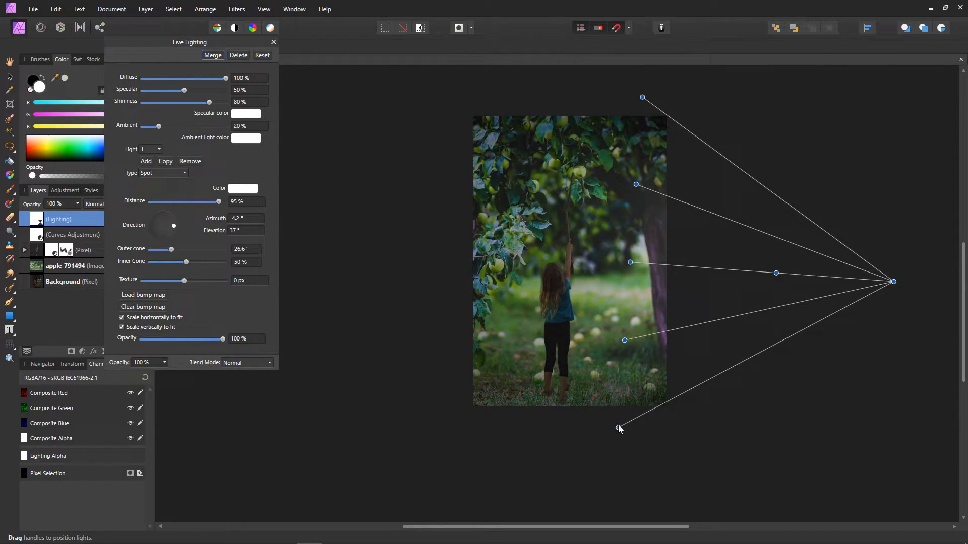
drag(619, 429, 617, 433)
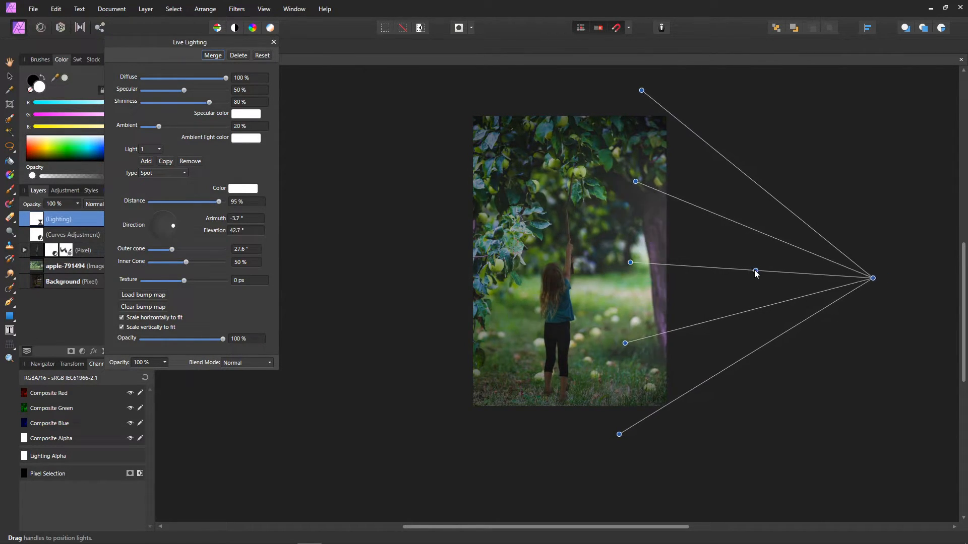
drag(756, 272, 737, 273)
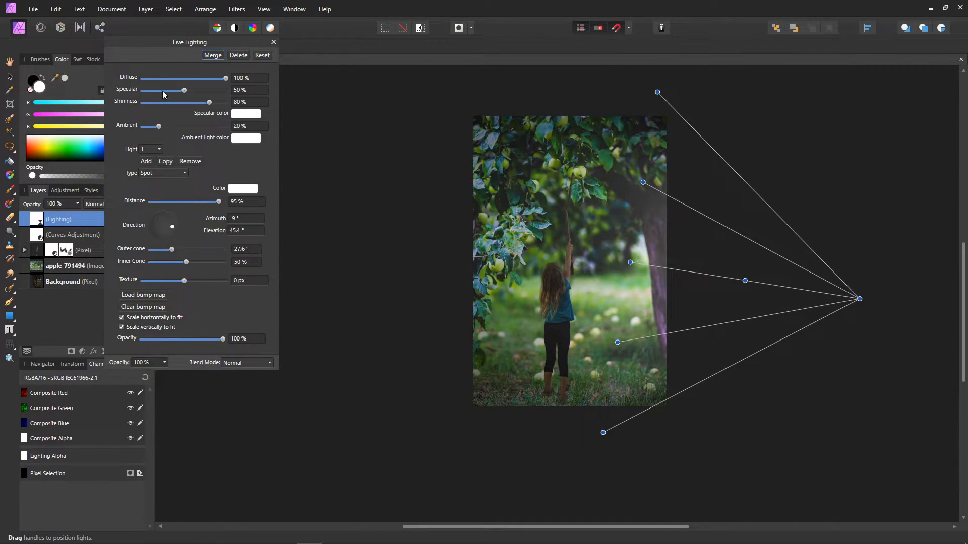
Step: Lower the light's Specular highlights to about 18% and close the lighting settings
drag(183, 90, 165, 90)
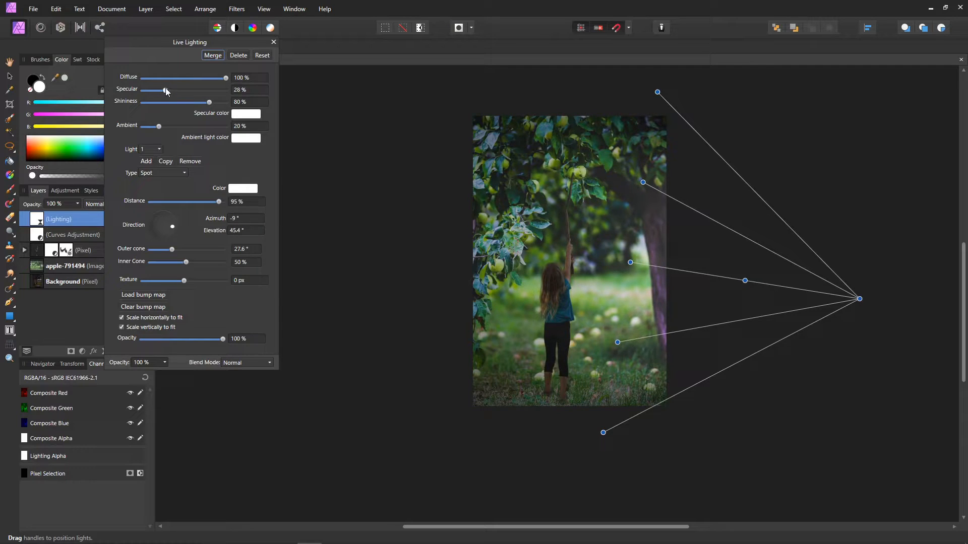
drag(164, 90, 149, 90)
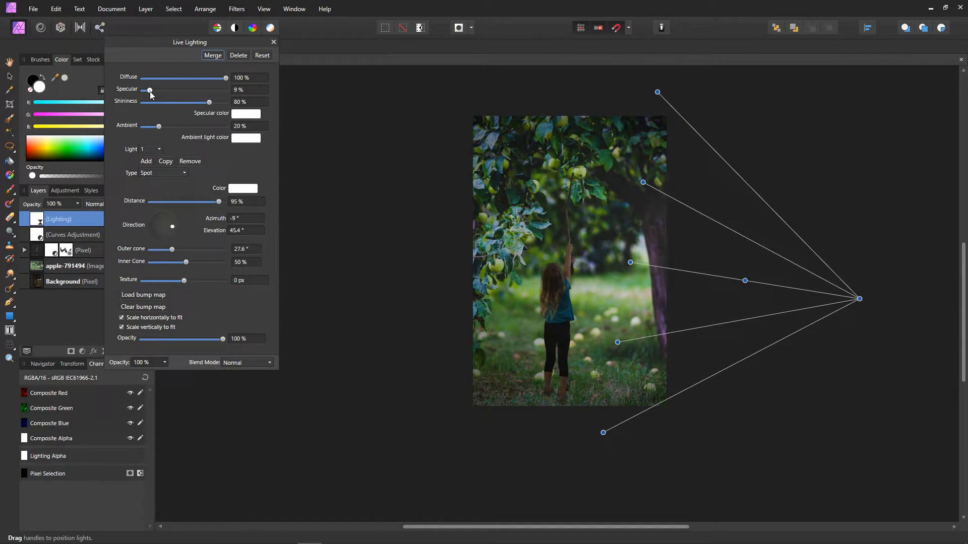
drag(149, 91, 158, 91)
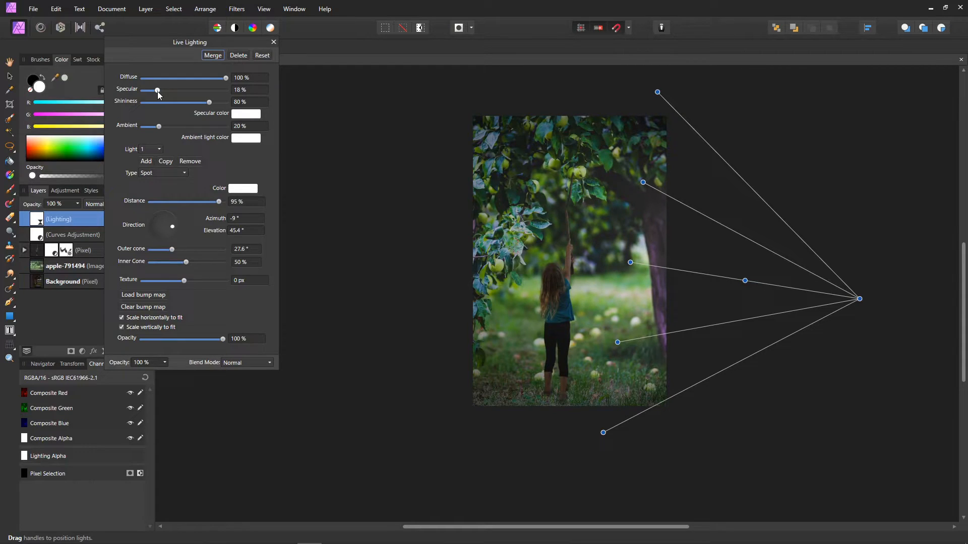
click(212, 55)
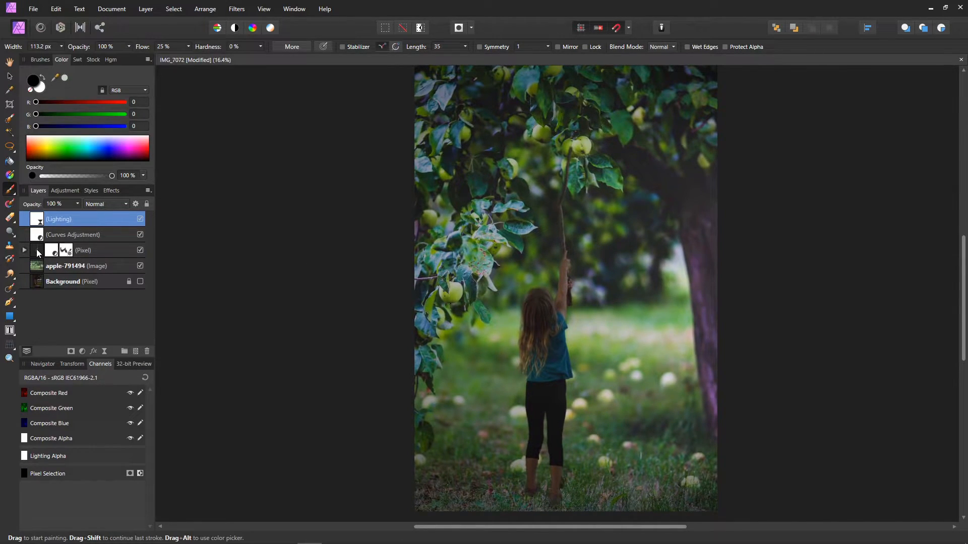
Step: Rename the girl's copy 'shadow' and turn it black with a Recolor adjustment at Lightness -100
click(84, 250)
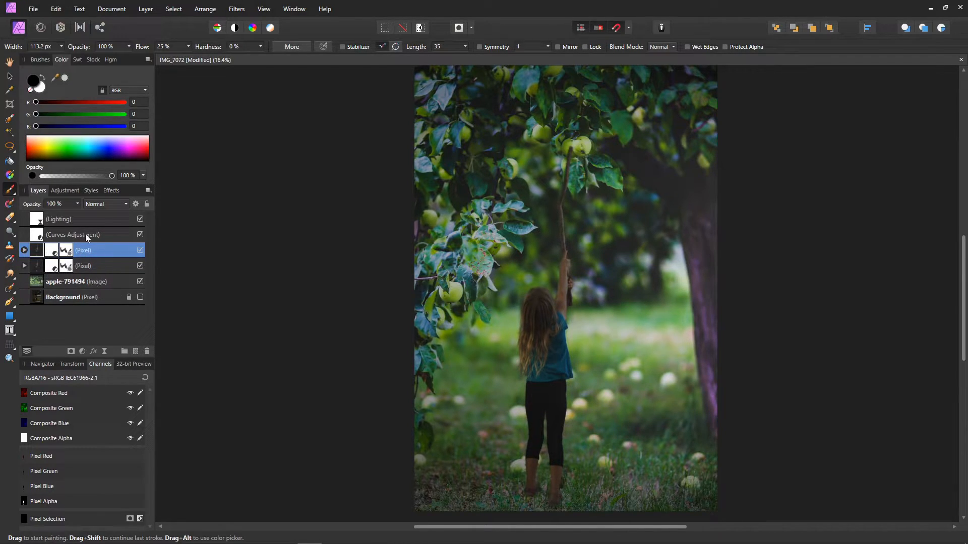
click(83, 266)
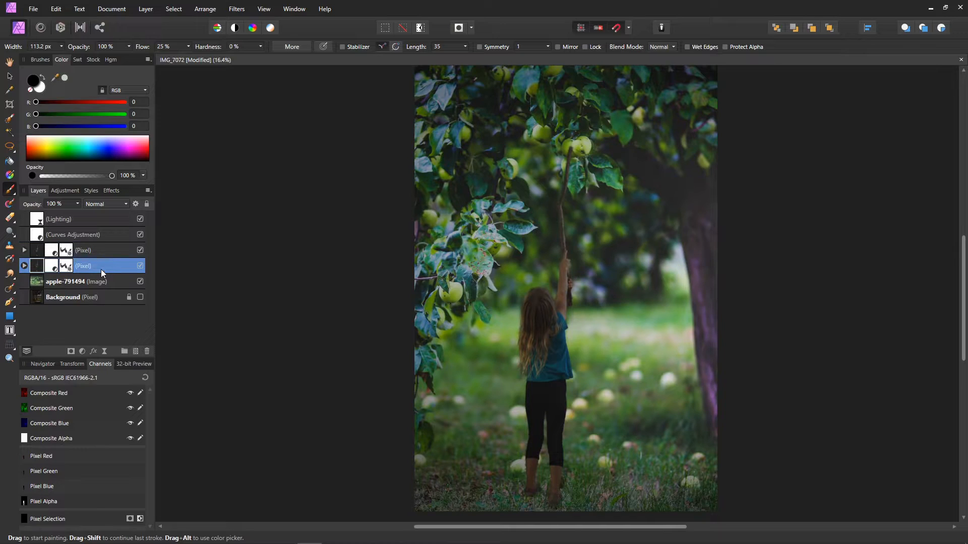
double_click(93, 266)
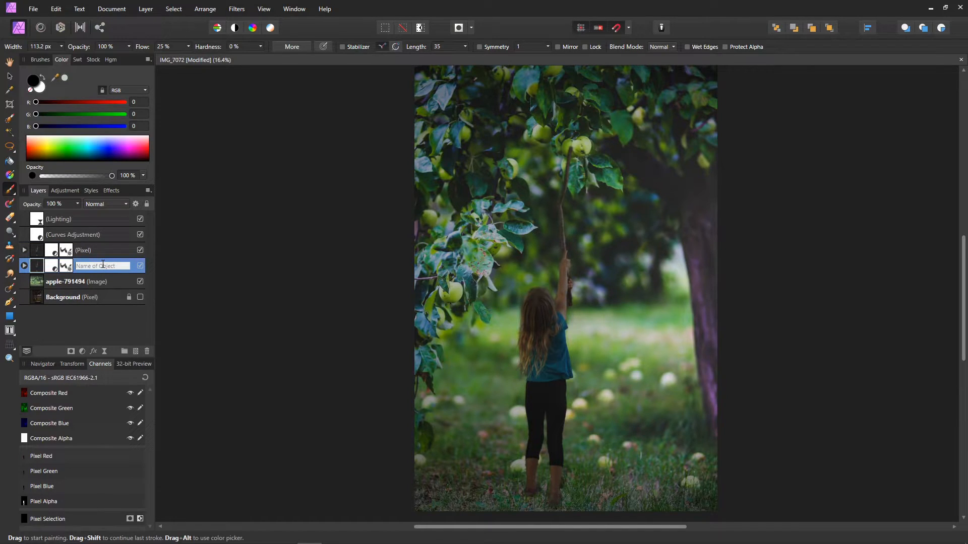
text(shadow)
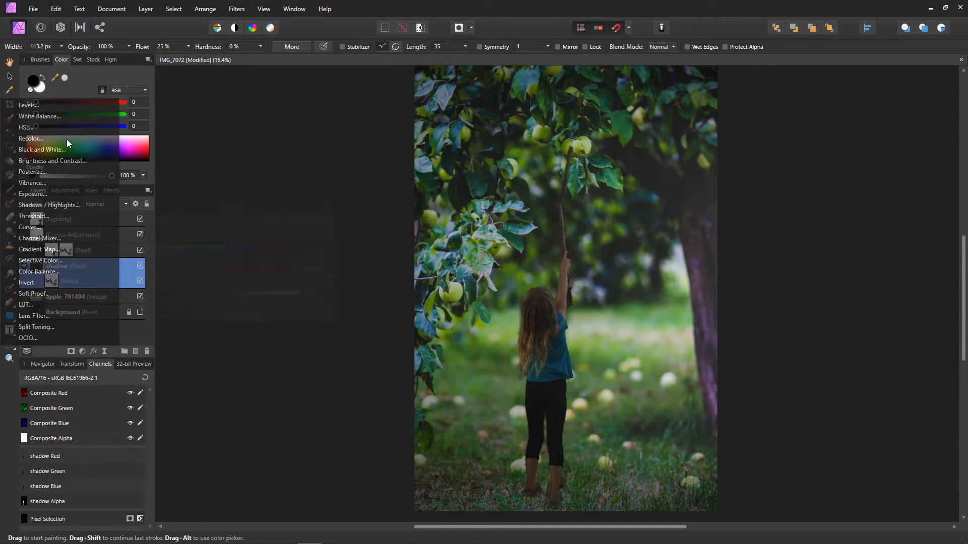
click(30, 138)
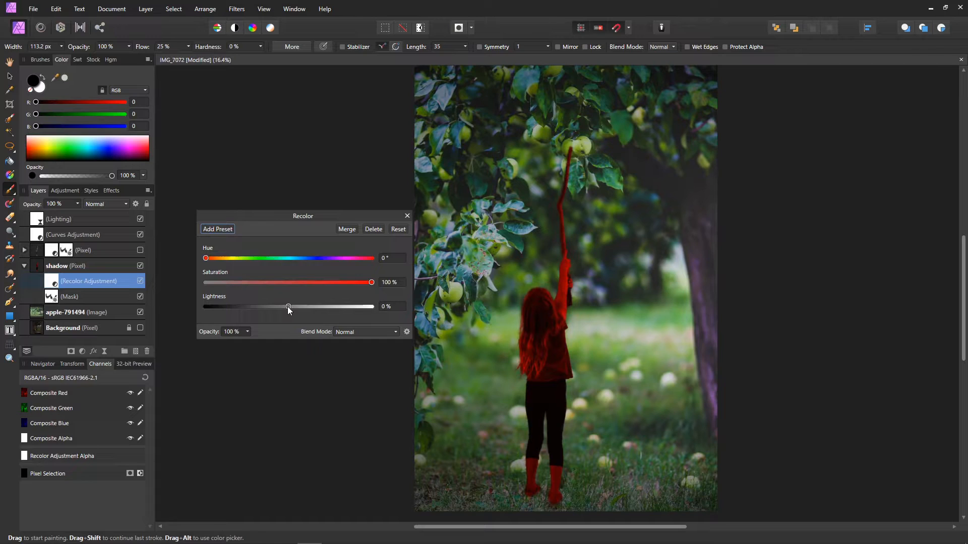
drag(288, 307, 205, 307)
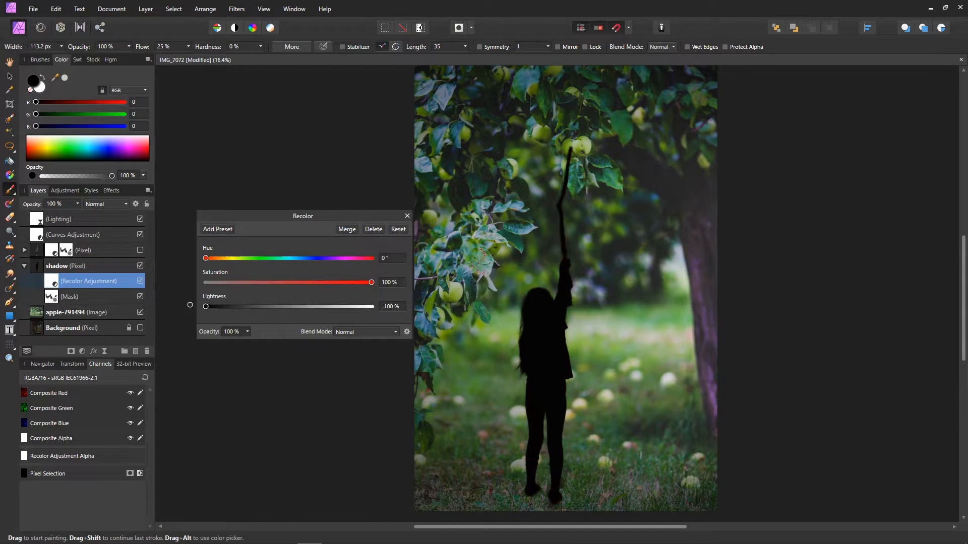
click(406, 215)
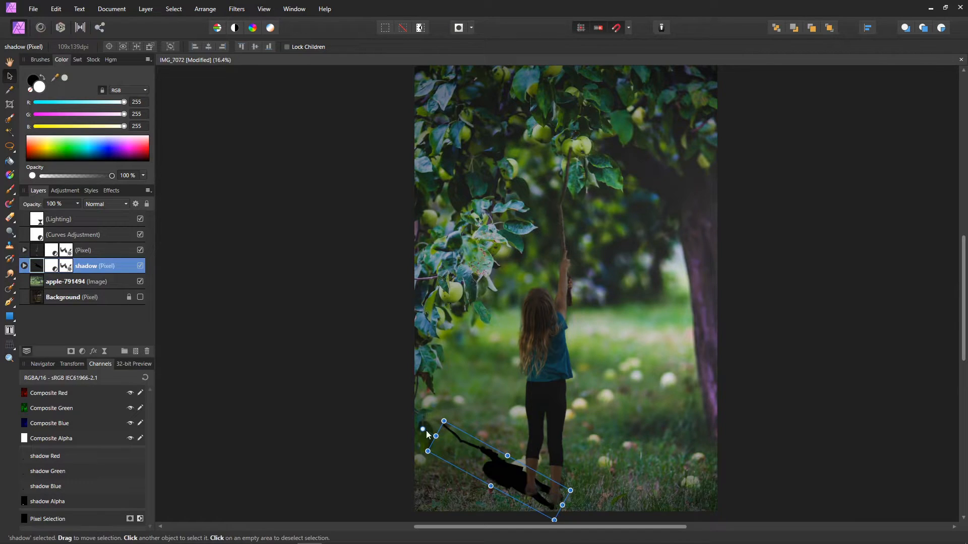
Step: Skew the shadow flat across the grass and move it to meet the girl's feet
drag(443, 421, 430, 446)
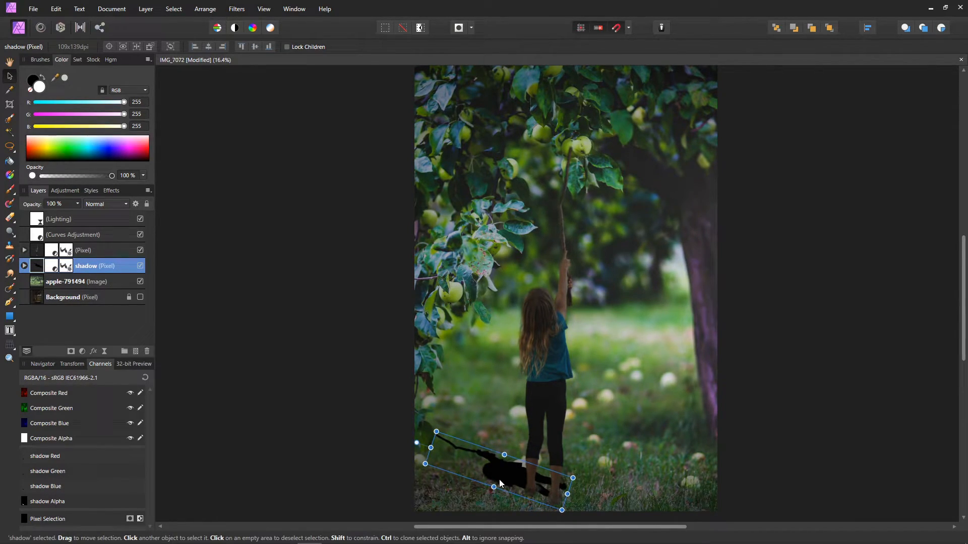
drag(500, 484, 506, 481)
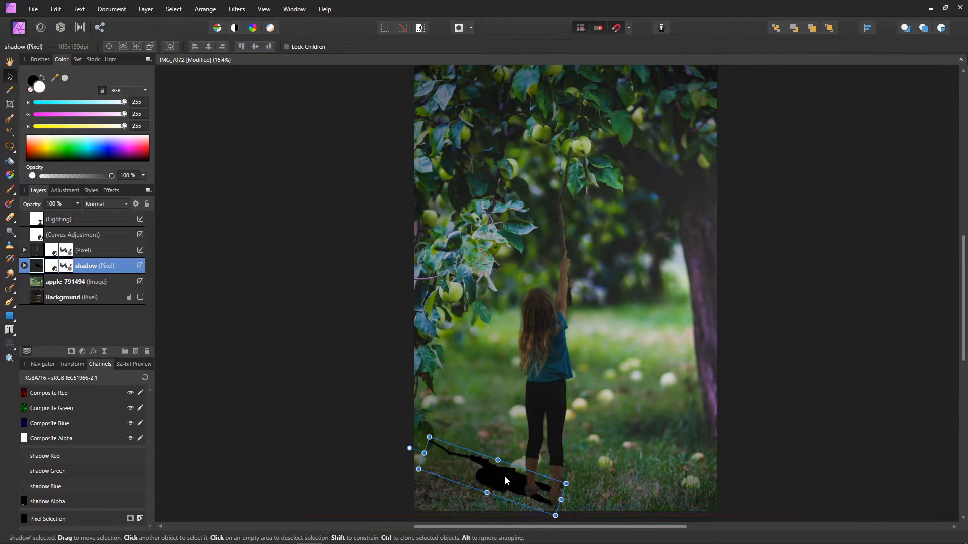
click(145, 9)
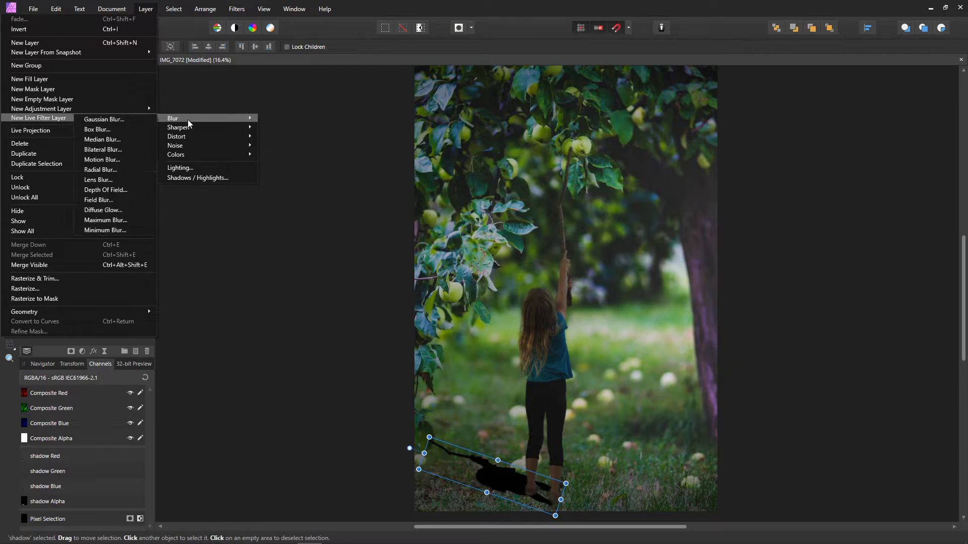
Step: Add a live Gaussian blur to the shadow with a heavy radius of about 120 px
click(104, 119)
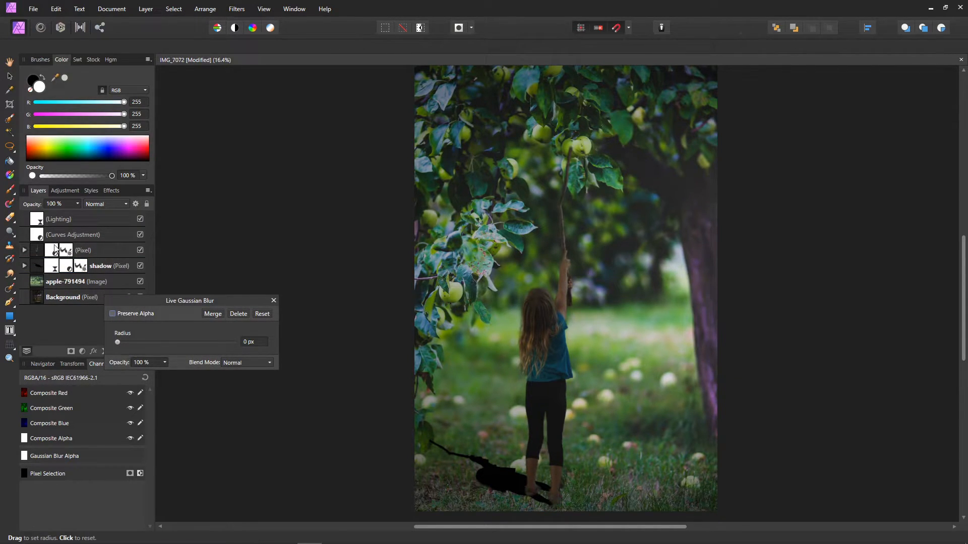
click(24, 267)
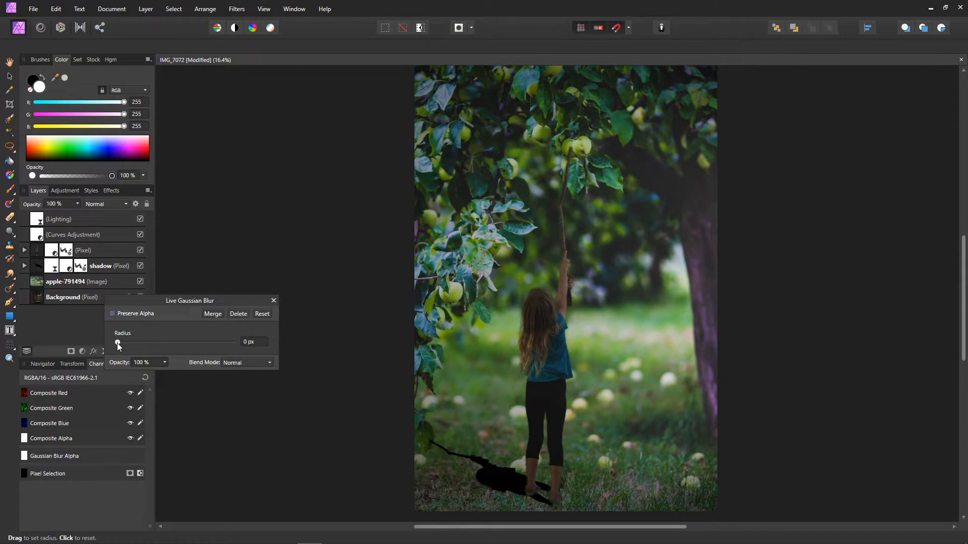
drag(117, 342, 228, 342)
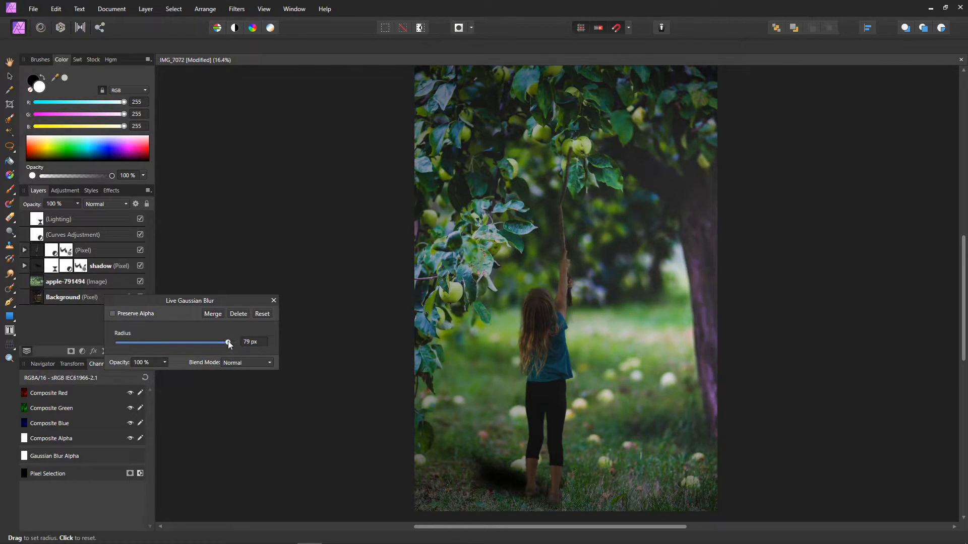
drag(227, 342, 234, 342)
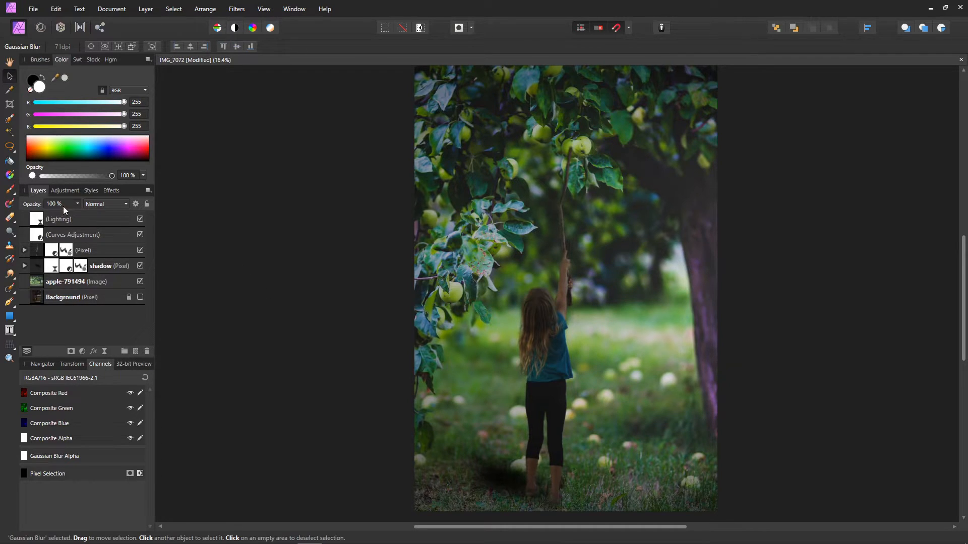
Step: Set the shadow layer to Darken blend mode and adjust its strength
click(105, 203)
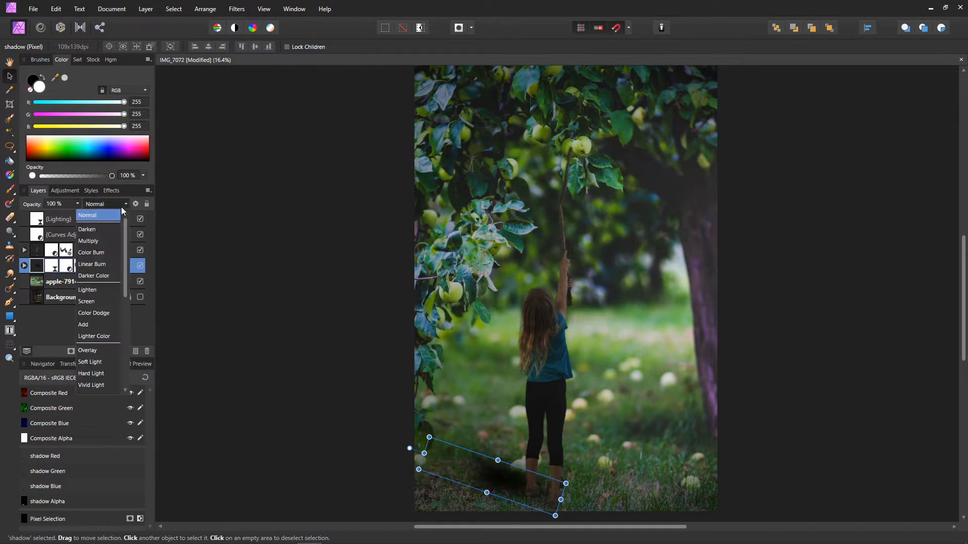
click(86, 229)
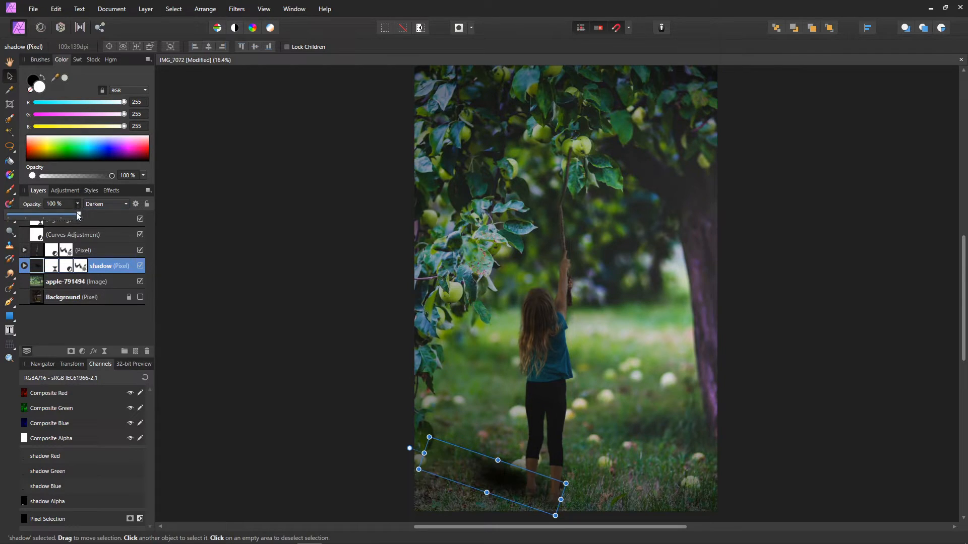
drag(77, 215, 61, 214)
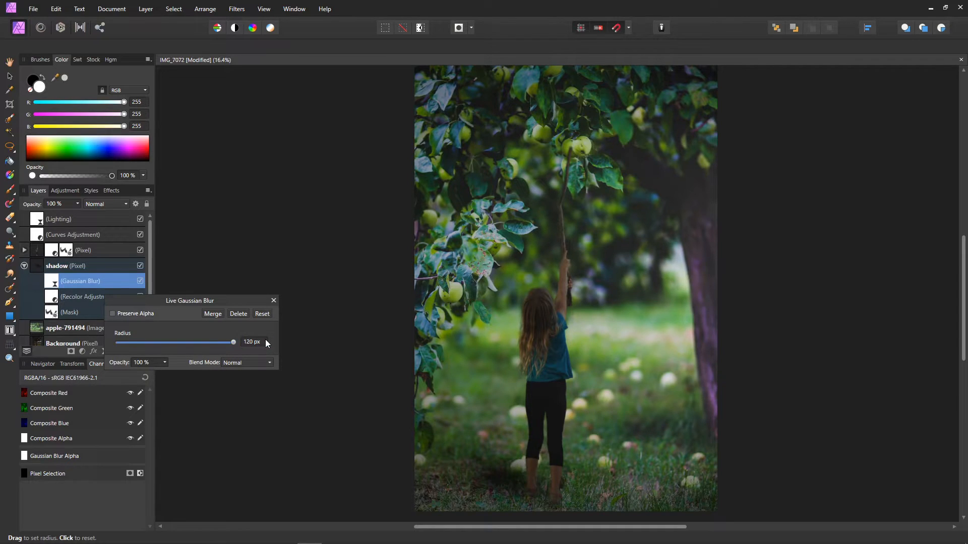
click(274, 300)
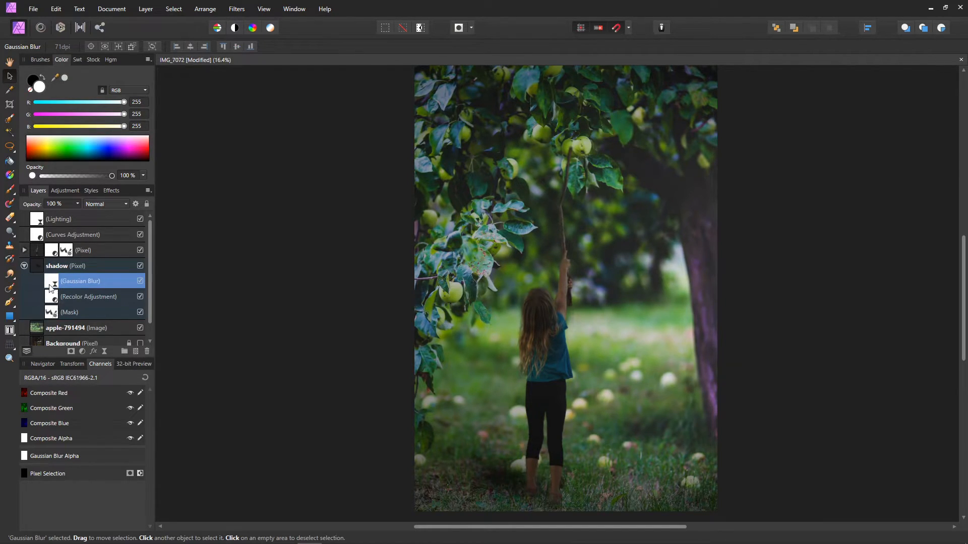
click(24, 266)
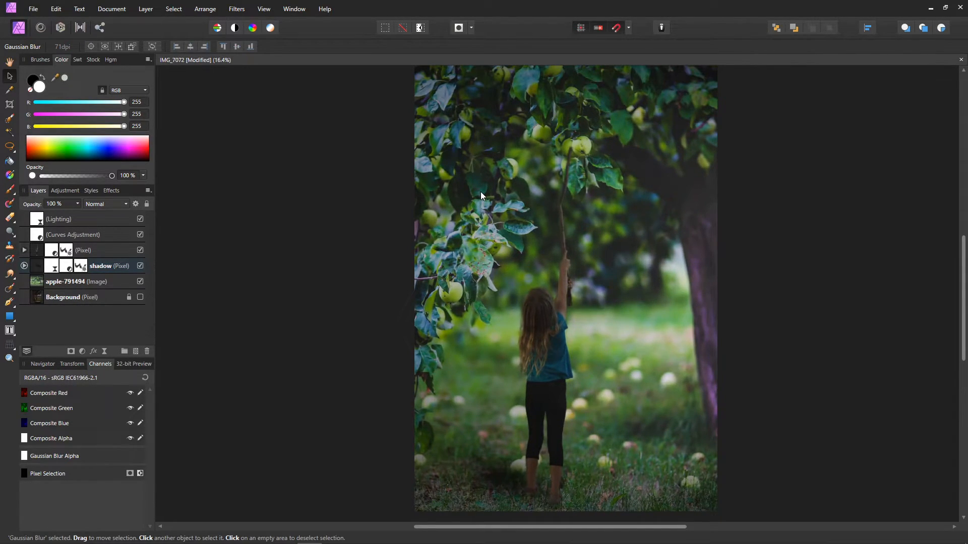
mouse_move(96, 332)
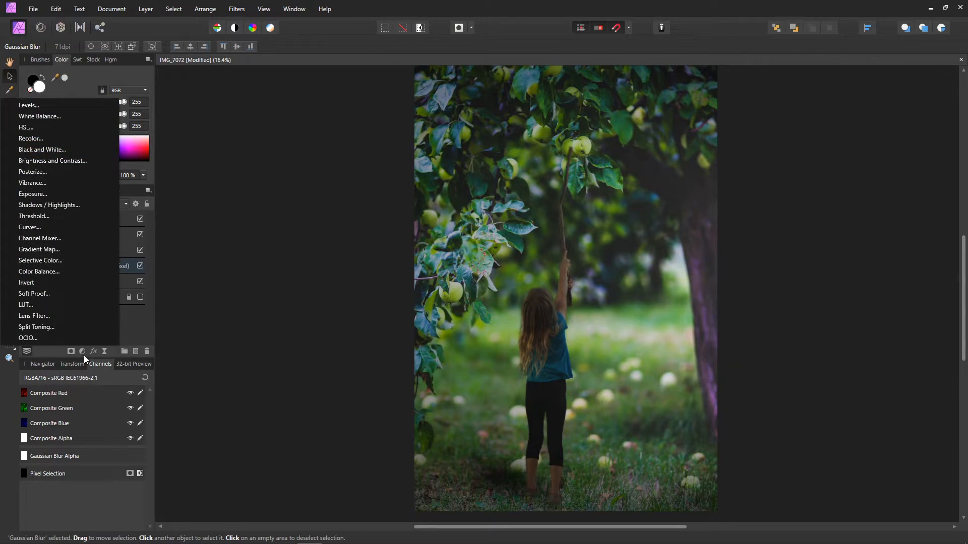
Step: Add a Black and White adjustment with default settings and close its dialog
click(42, 149)
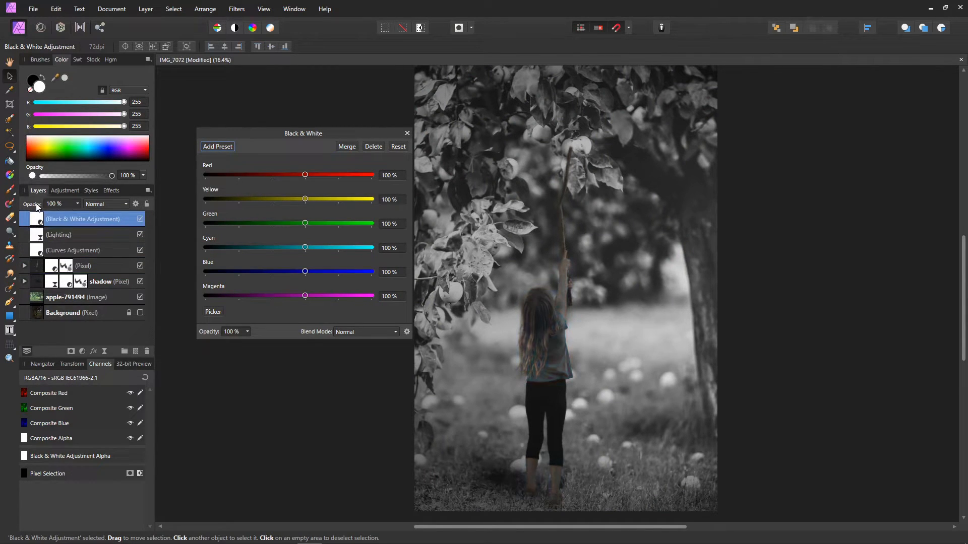
drag(302, 134, 256, 133)
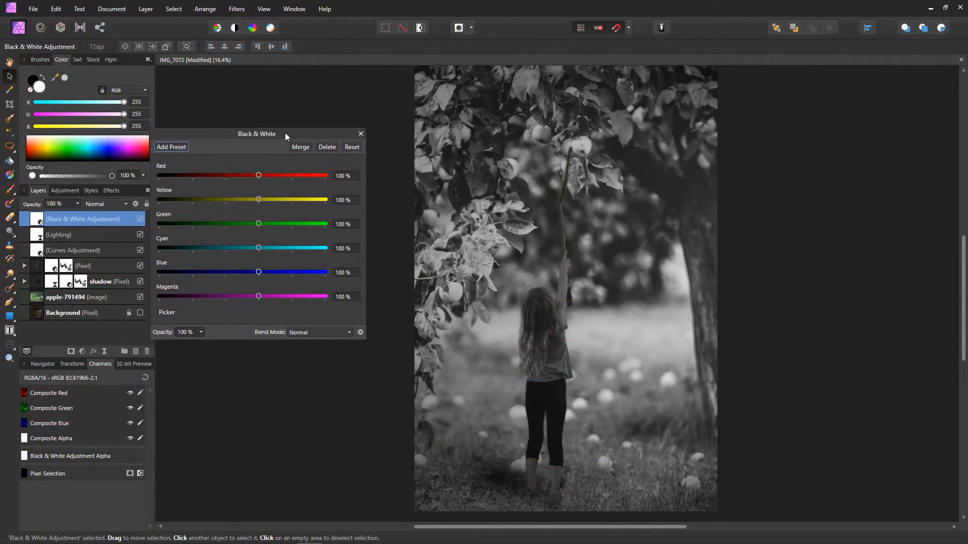
click(361, 135)
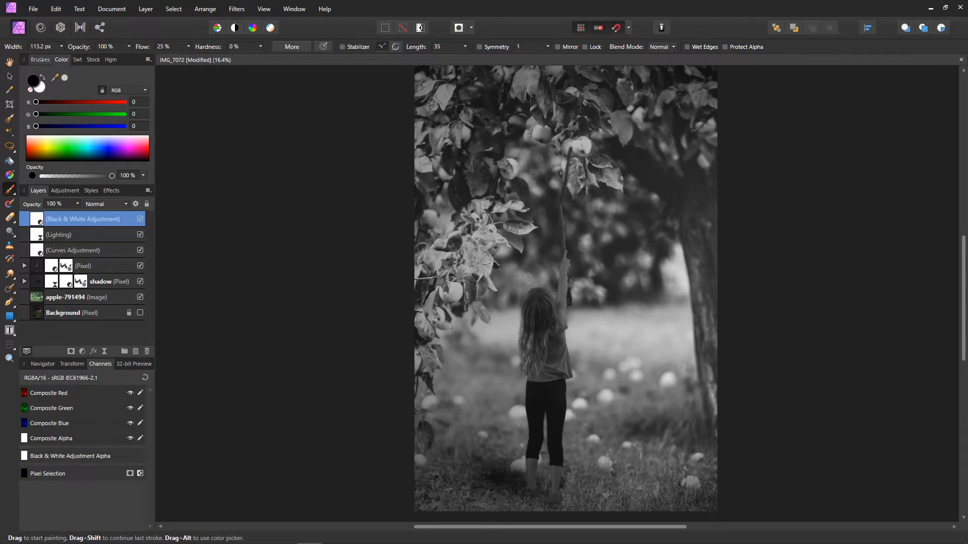
Step: With a medium round black brush, paint colour back onto the apples on the Black & White mask
click(39, 59)
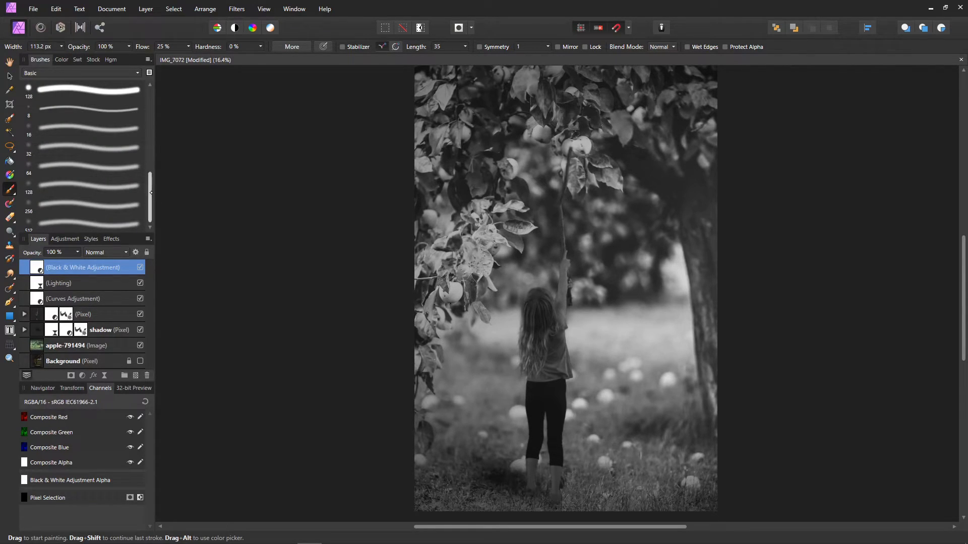
click(86, 141)
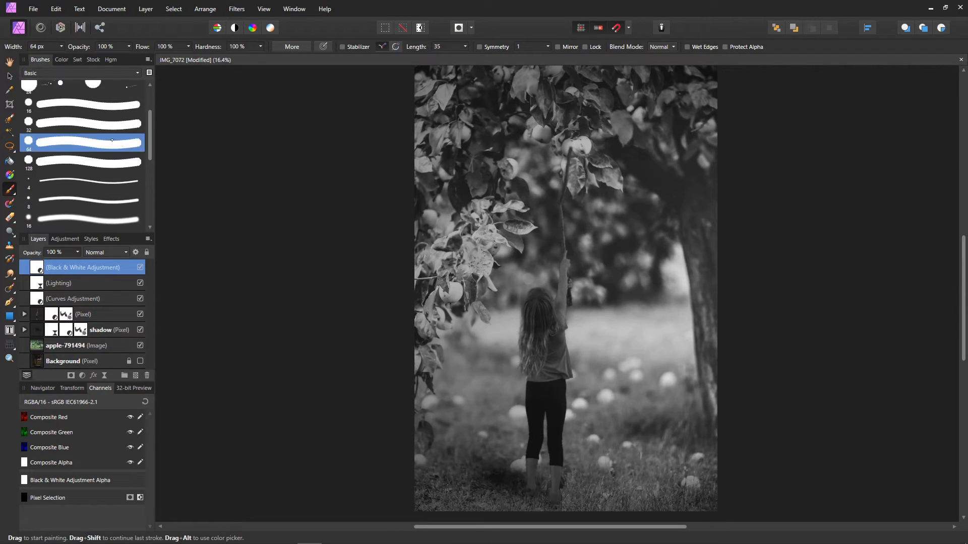
click(61, 59)
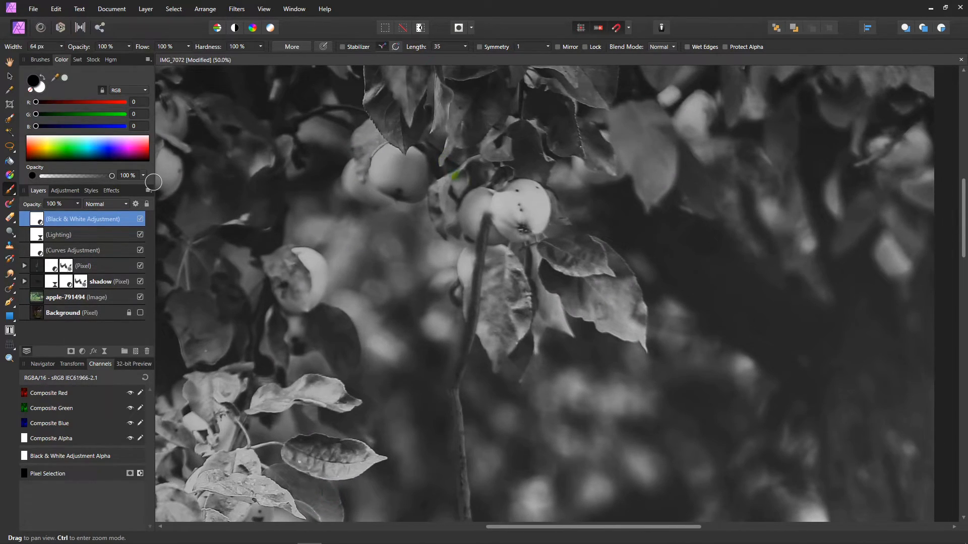
drag(452, 175, 475, 200)
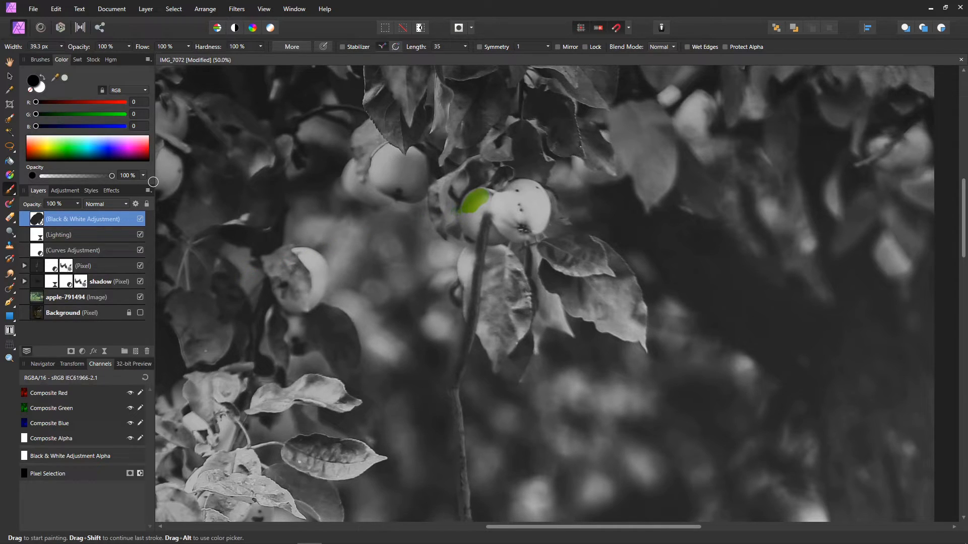
drag(475, 200, 466, 228)
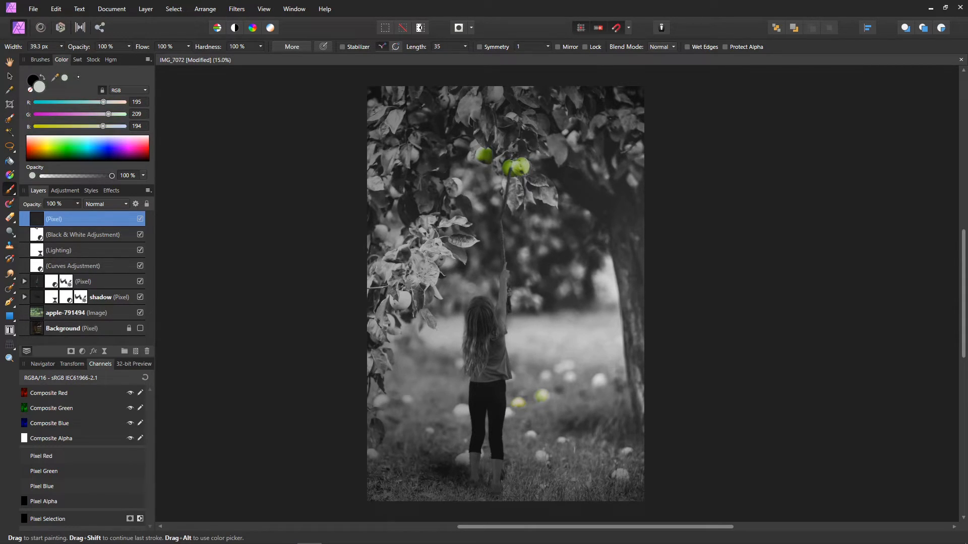
Step: Paint green onto fallen apples using a soft, low-flow brush on a new pixel layer
click(507, 170)
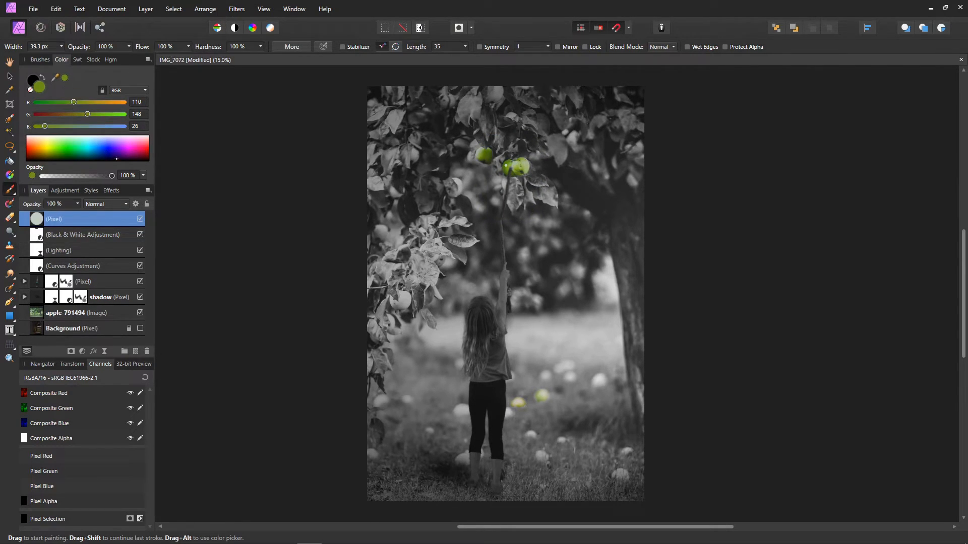
click(543, 396)
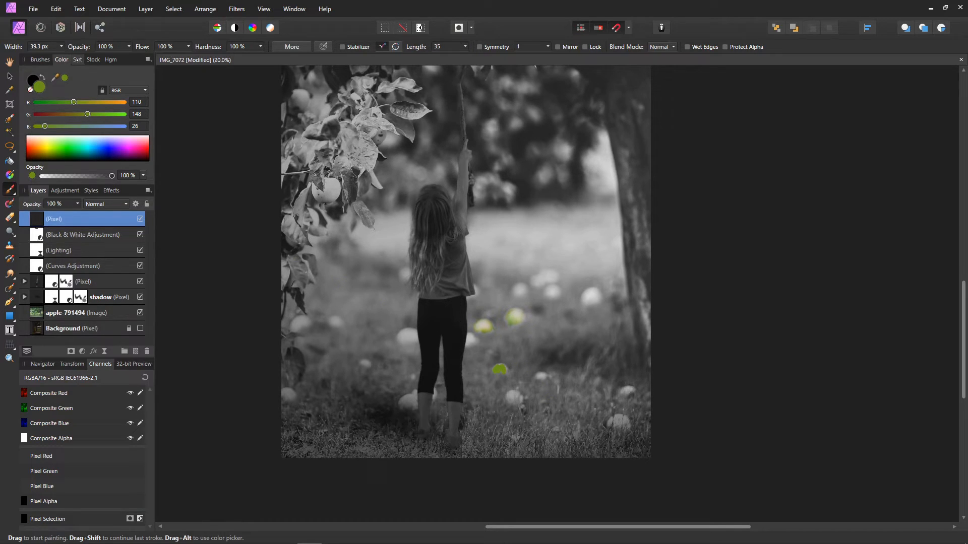
click(39, 59)
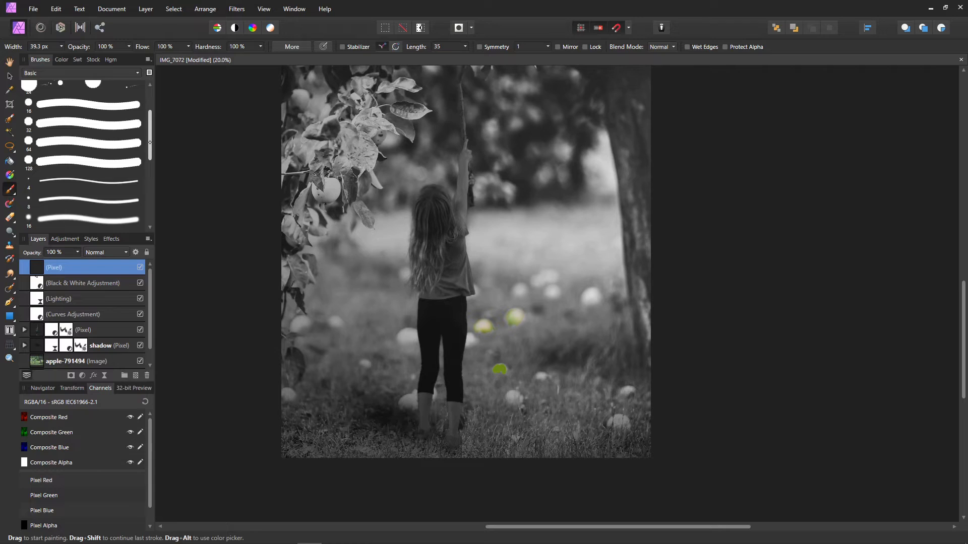
click(82, 190)
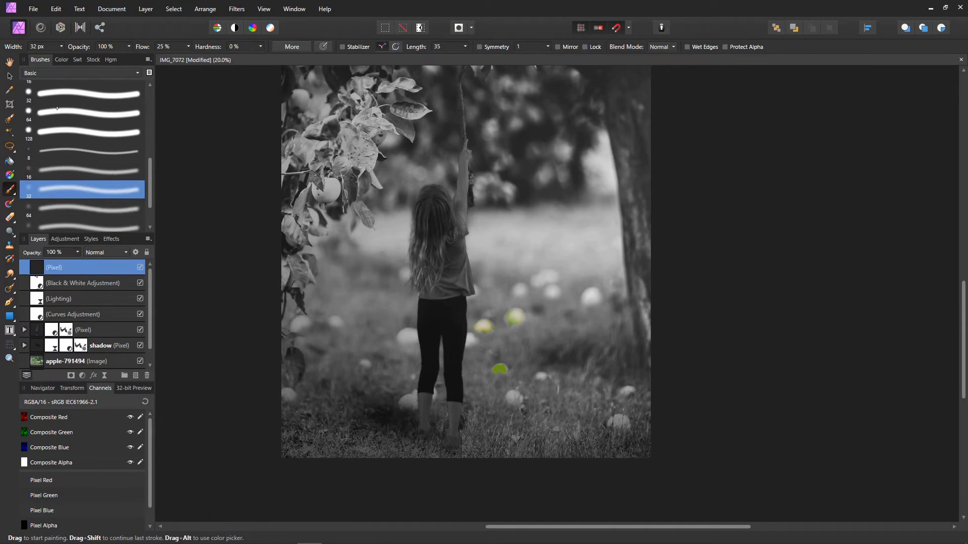
click(61, 59)
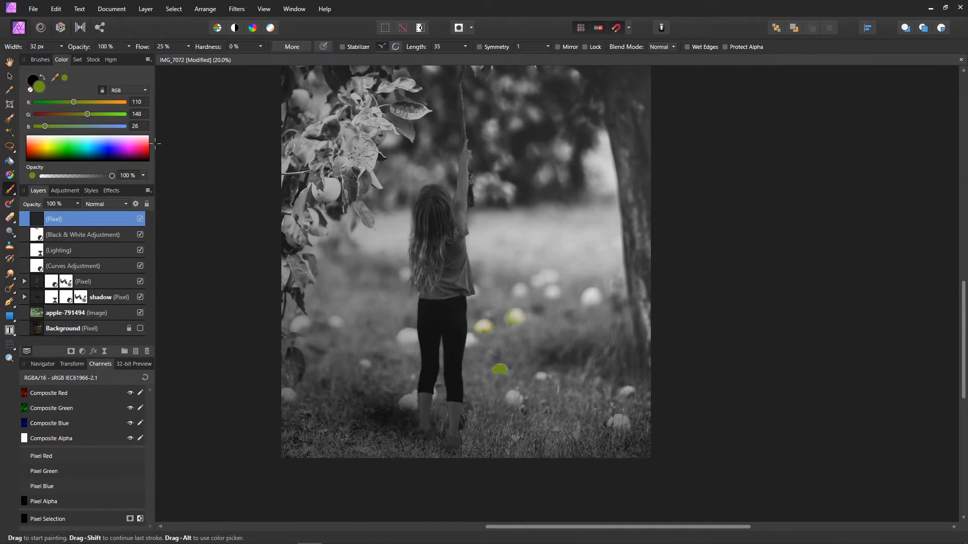
click(509, 398)
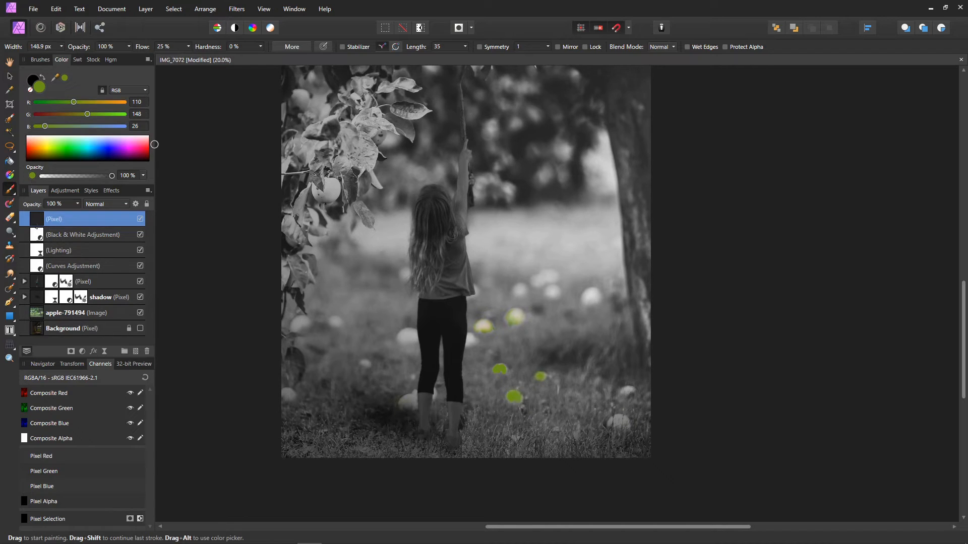
click(404, 401)
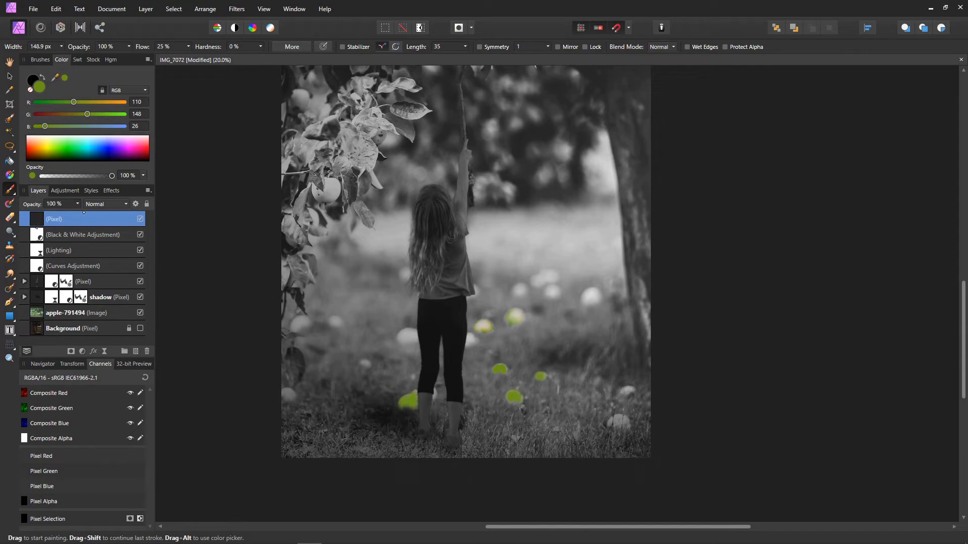
Step: Set the green paint layer to Overlay blend mode at 50% opacity
click(105, 204)
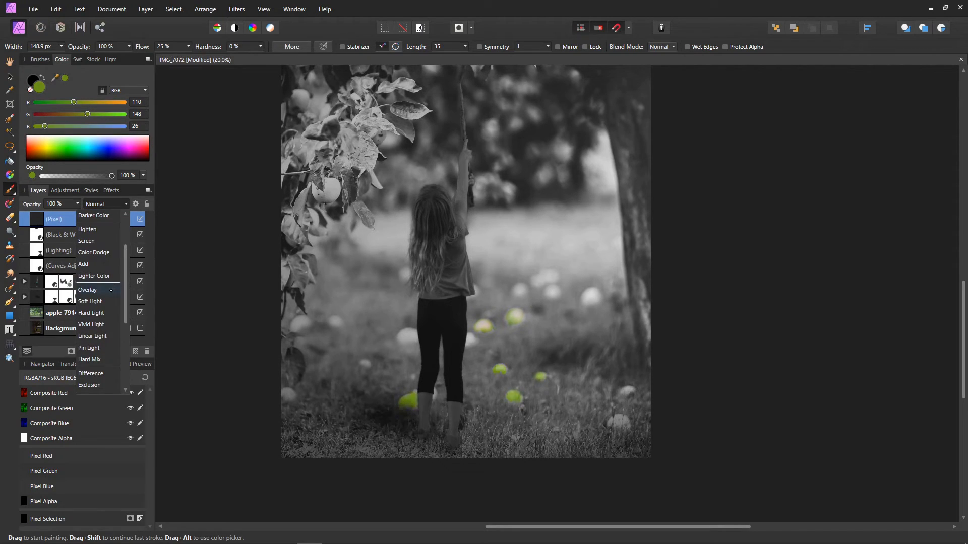
click(87, 290)
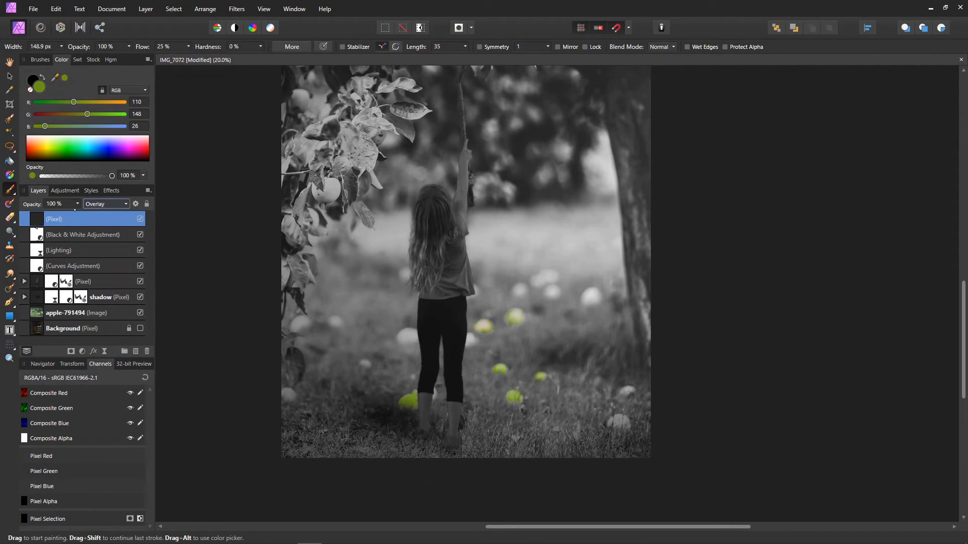
double_click(74, 218)
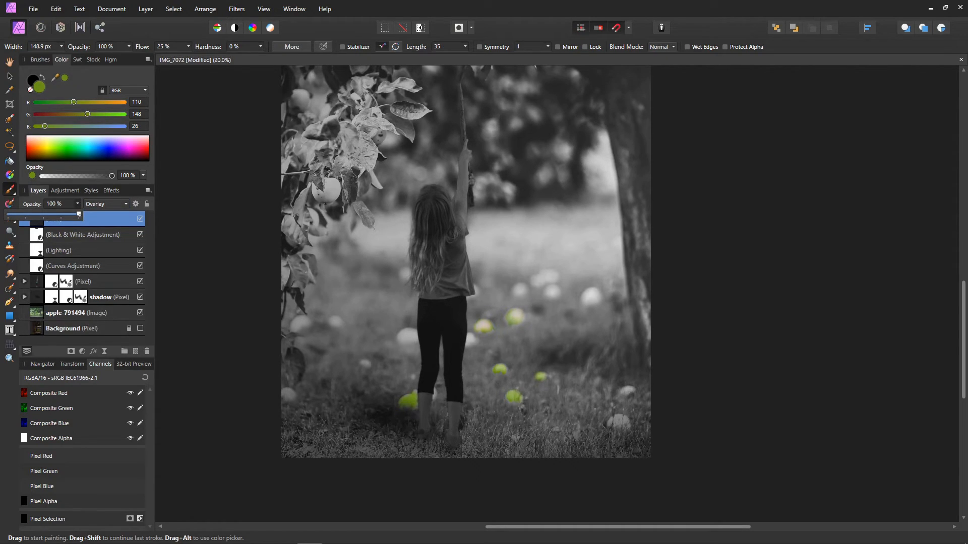
drag(79, 214, 43, 213)
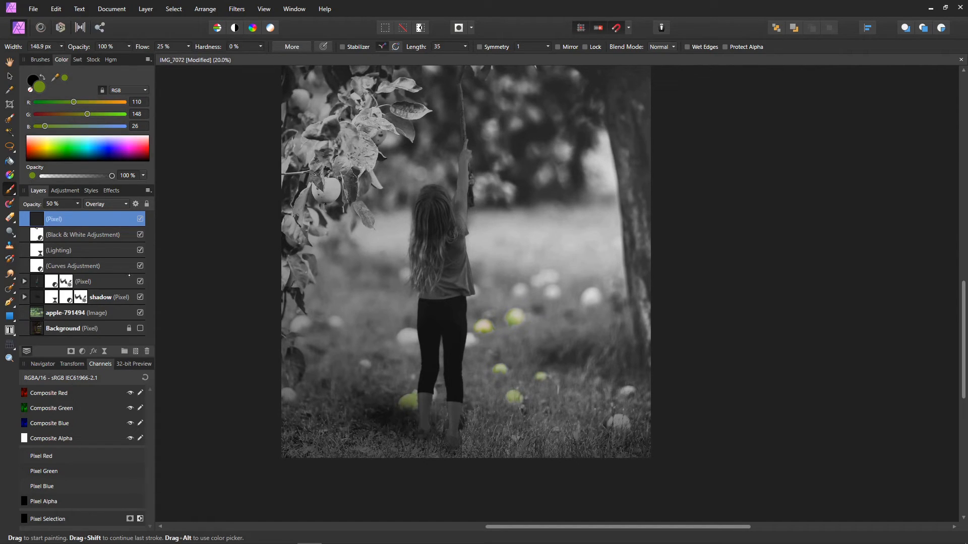
mouse_move(154, 247)
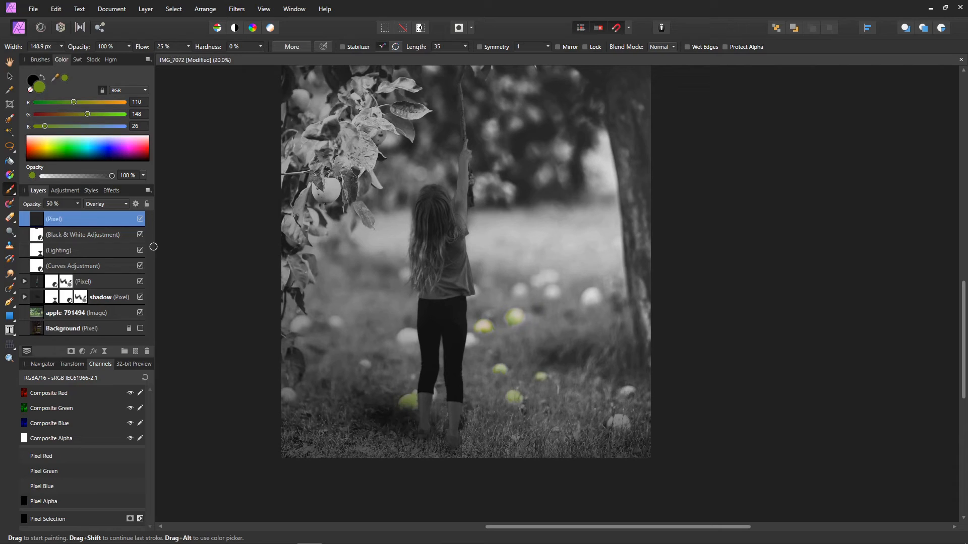
mouse_move(154, 246)
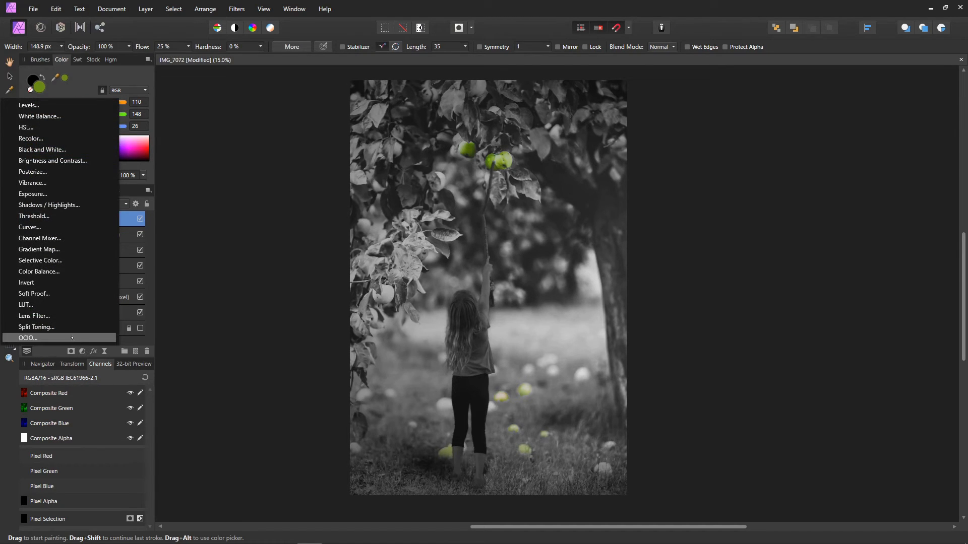
Step: Add a LUT adjustment with the Overcast Zoo preset and hide the Black & White layer
click(26, 305)
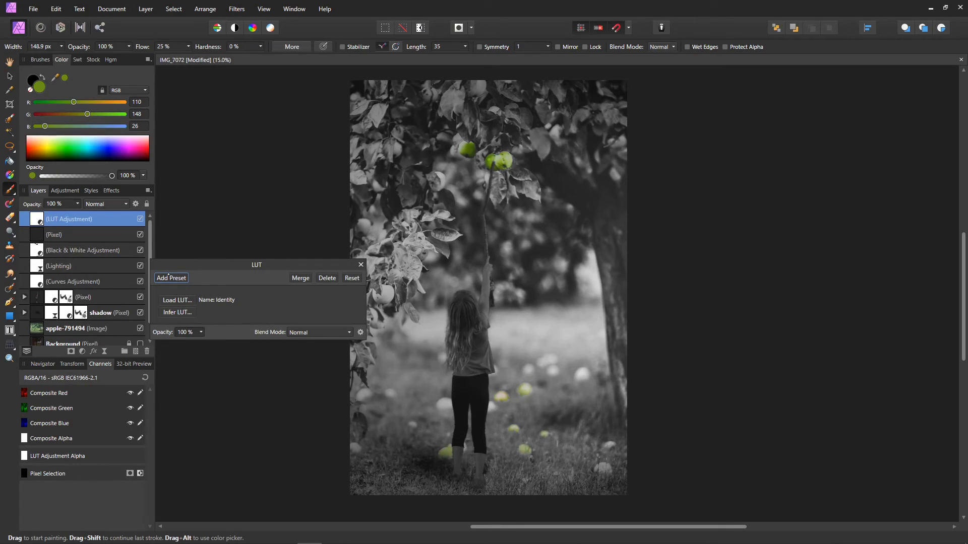
click(65, 190)
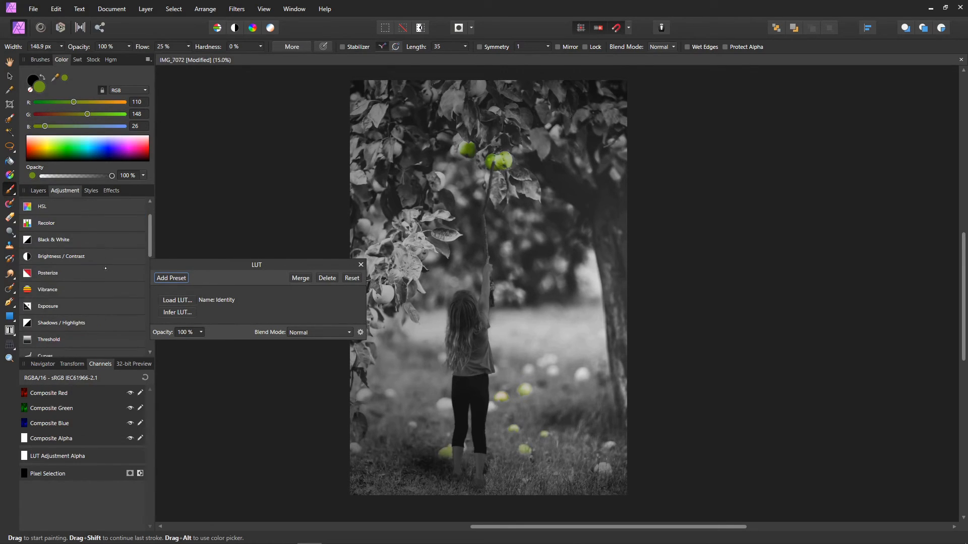
scroll(down, 3)
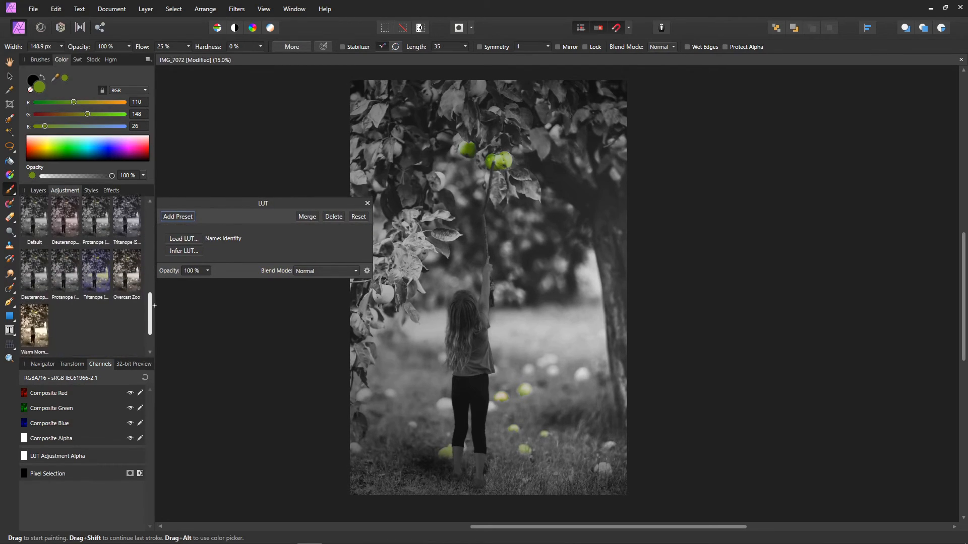
scroll(down, 3)
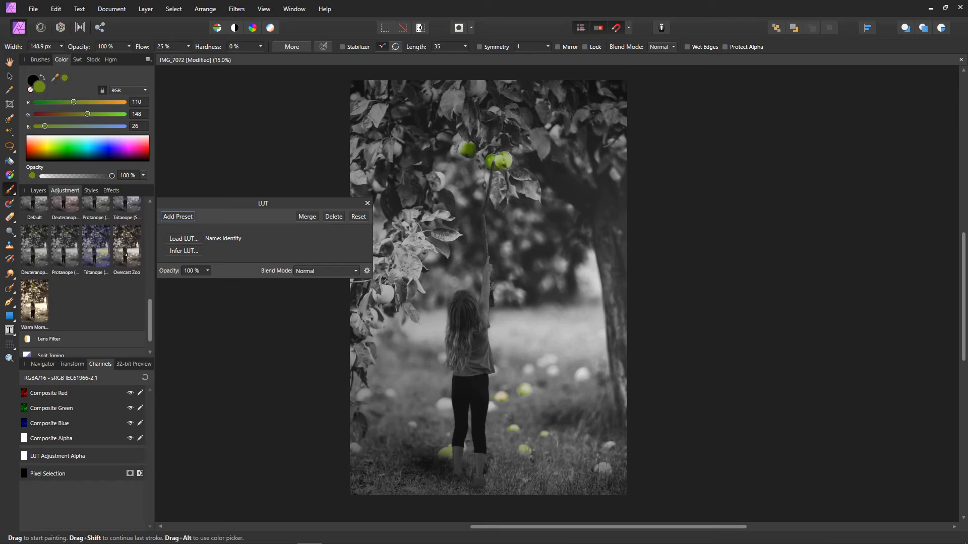
click(127, 246)
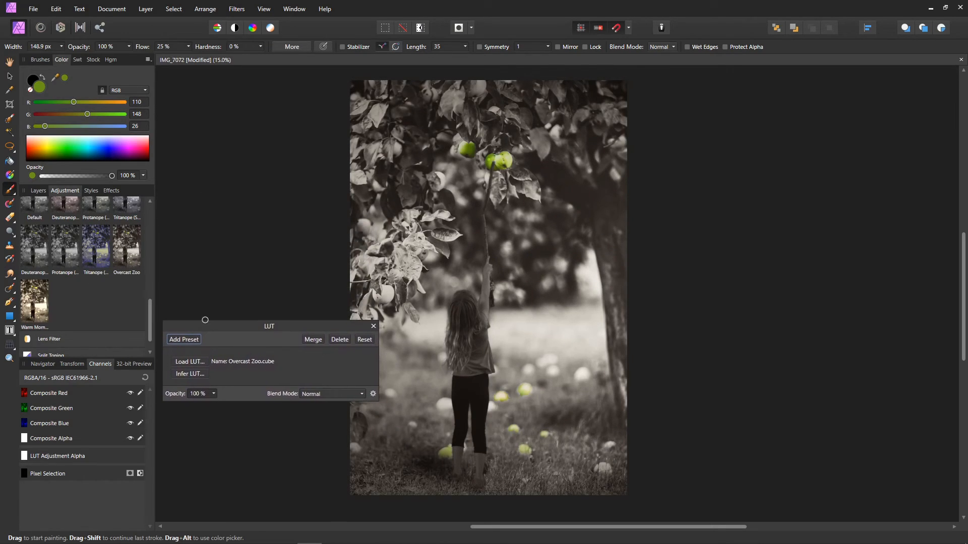
click(37, 190)
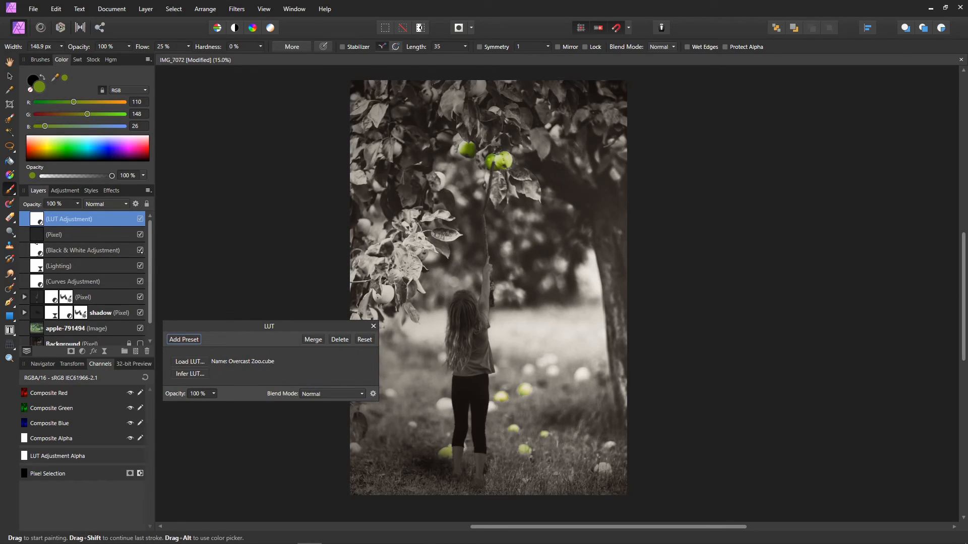
mouse_move(155, 244)
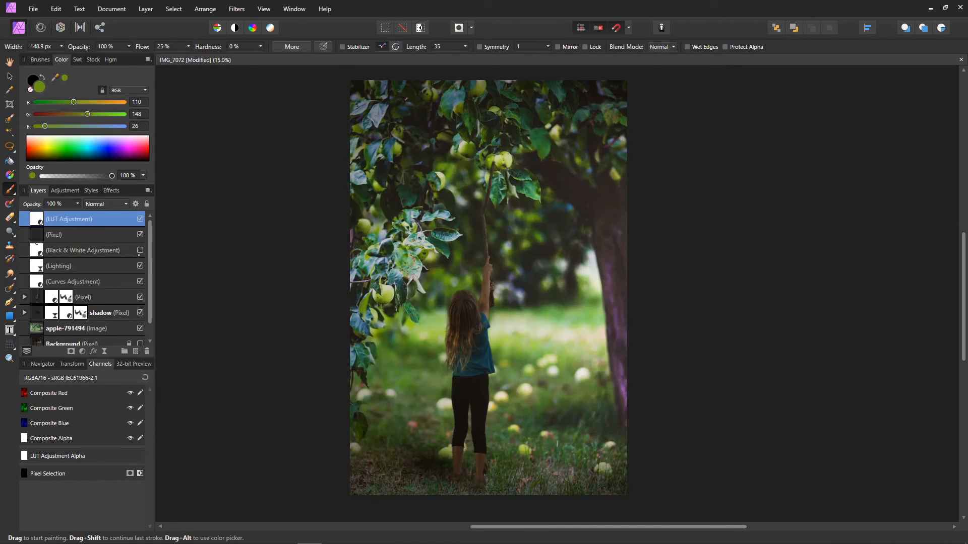
click(140, 218)
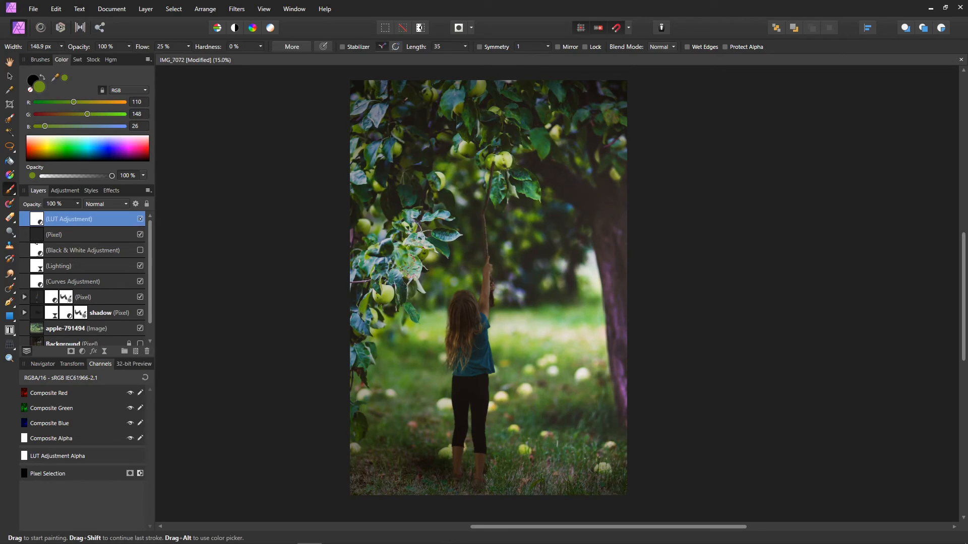